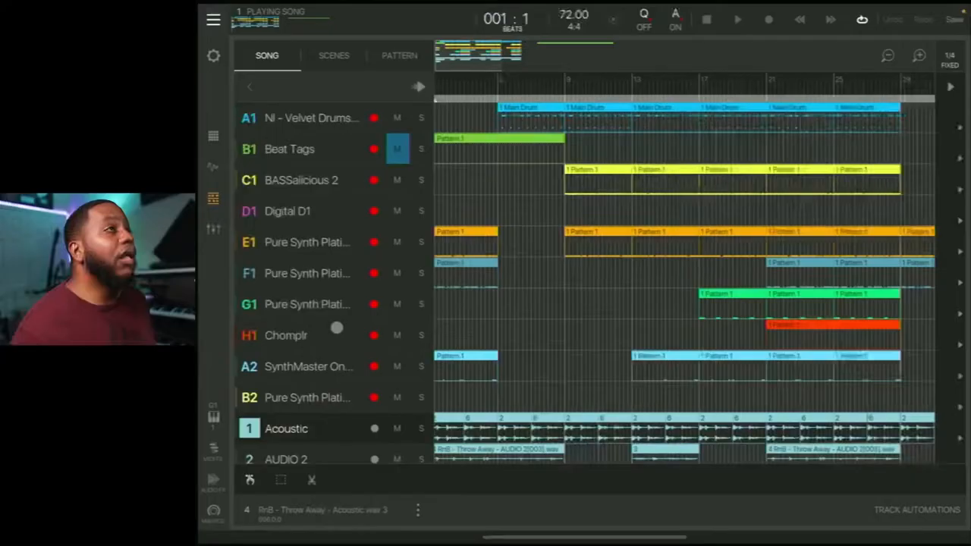
# Start playback, scroll to the Acoustic track and show its EQ, RoughRider3 and Tape Pro chain.
pyautogui.scroll(-3)
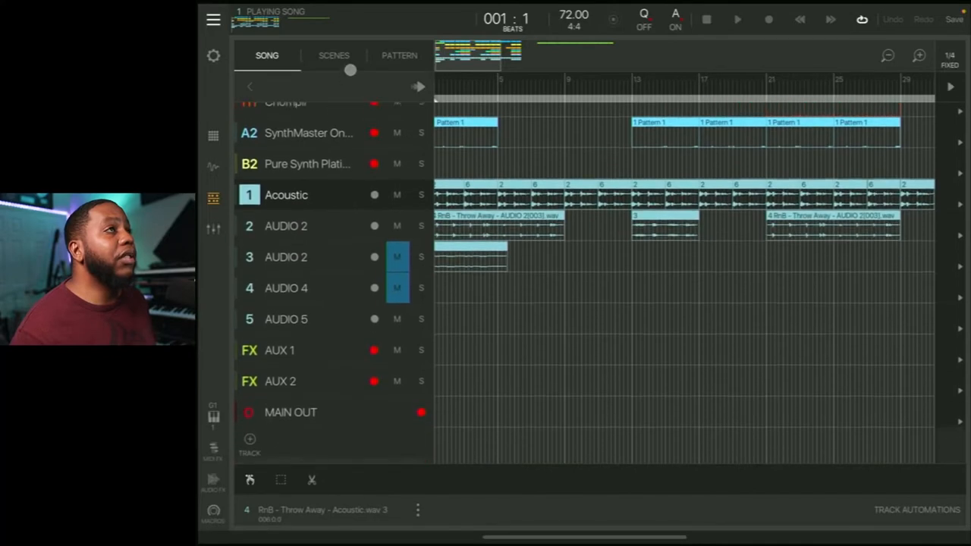
pyautogui.click(737, 16)
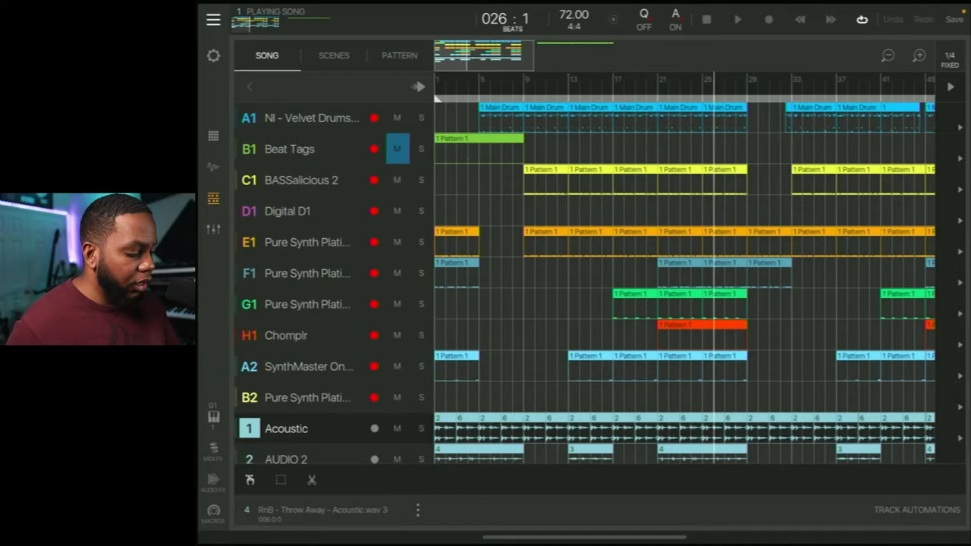
pyautogui.scroll(-3)
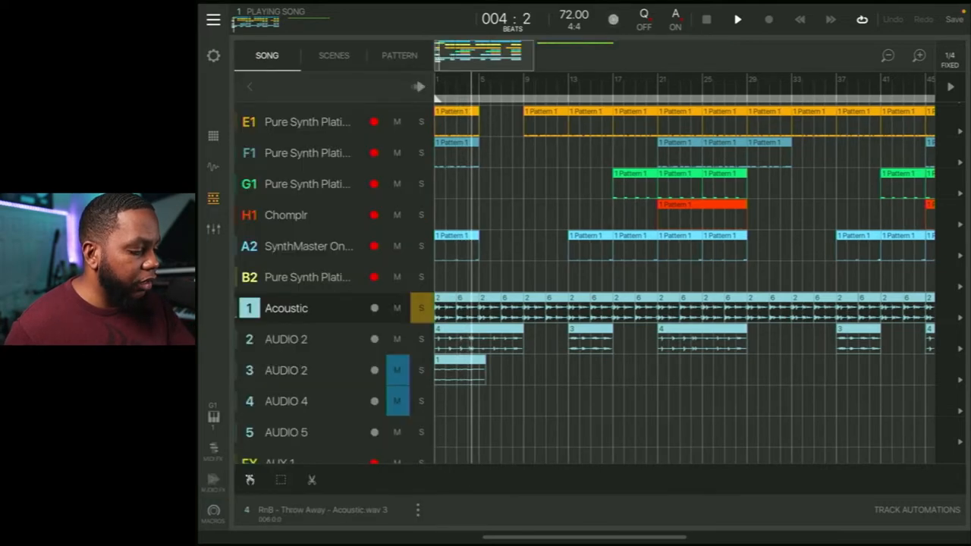
pyautogui.click(285, 340)
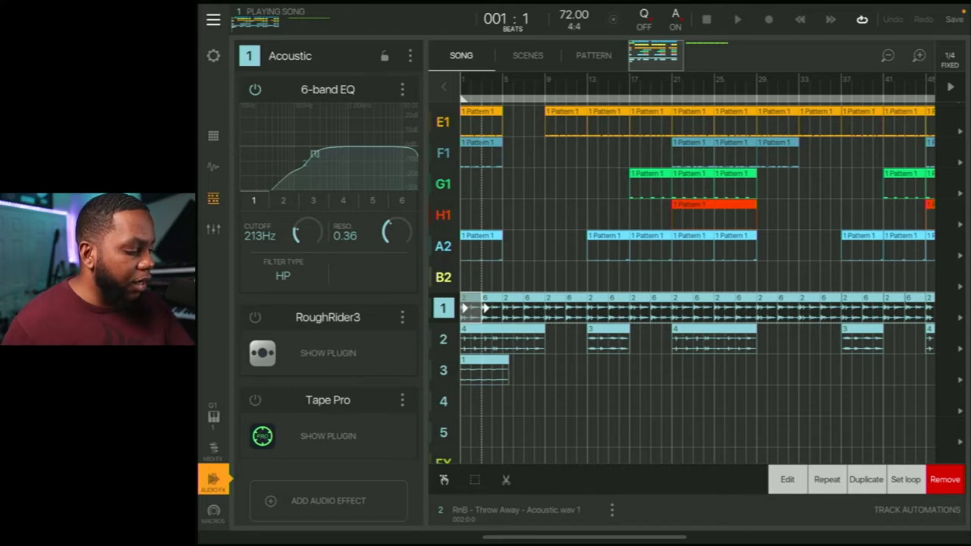
# Show the RoughRider3 compressor interface with its -25 dB sensitivity setting.
pyautogui.click(326, 352)
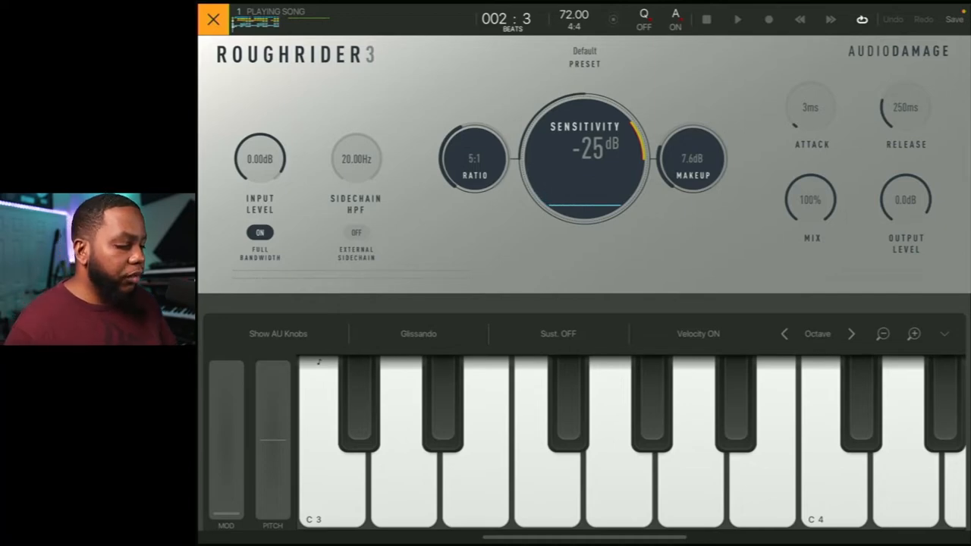
# Swap from the compressor to the Tape Pro tape-saturation plugin interface.
pyautogui.click(214, 18)
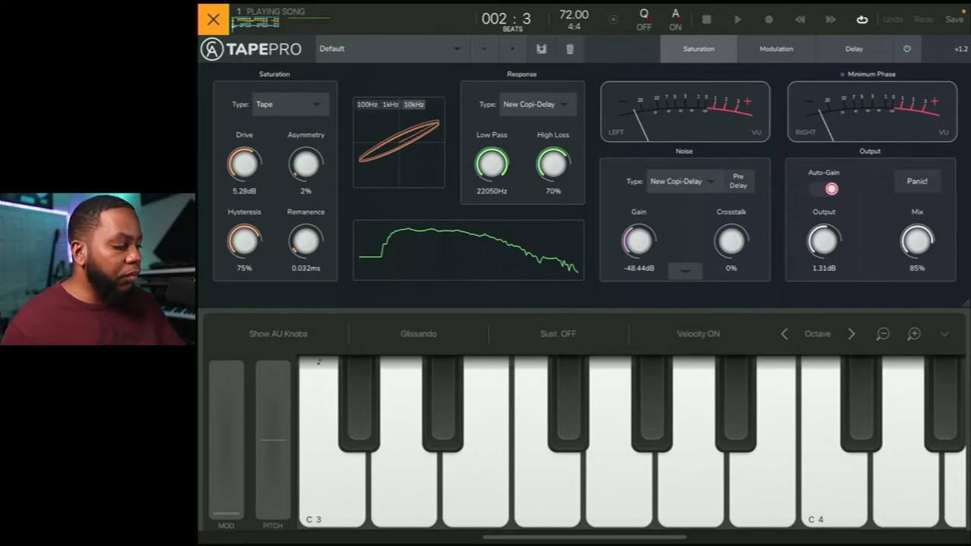
# Reveal Tape Pro's wow, flutter and delay settings, then close the plugin.
pyautogui.click(206, 18)
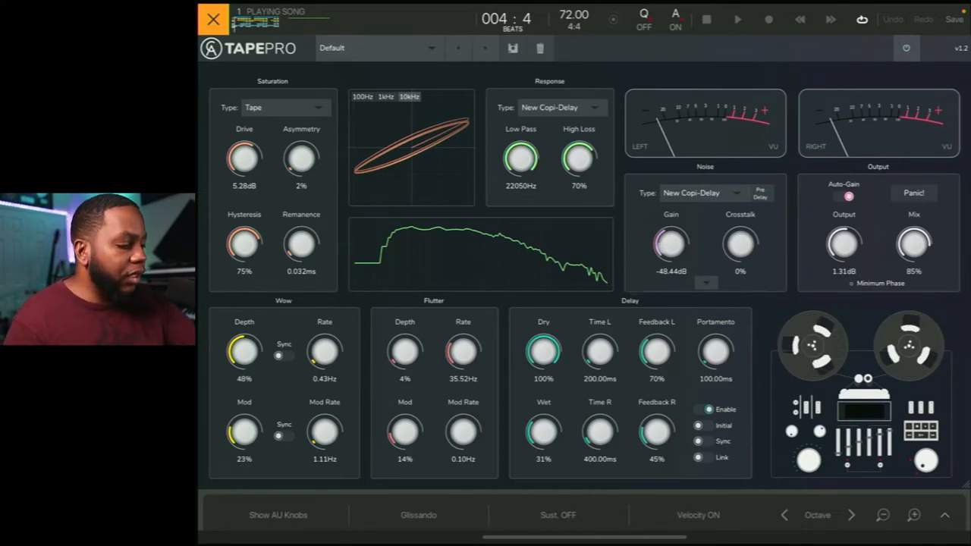
pyautogui.click(206, 18)
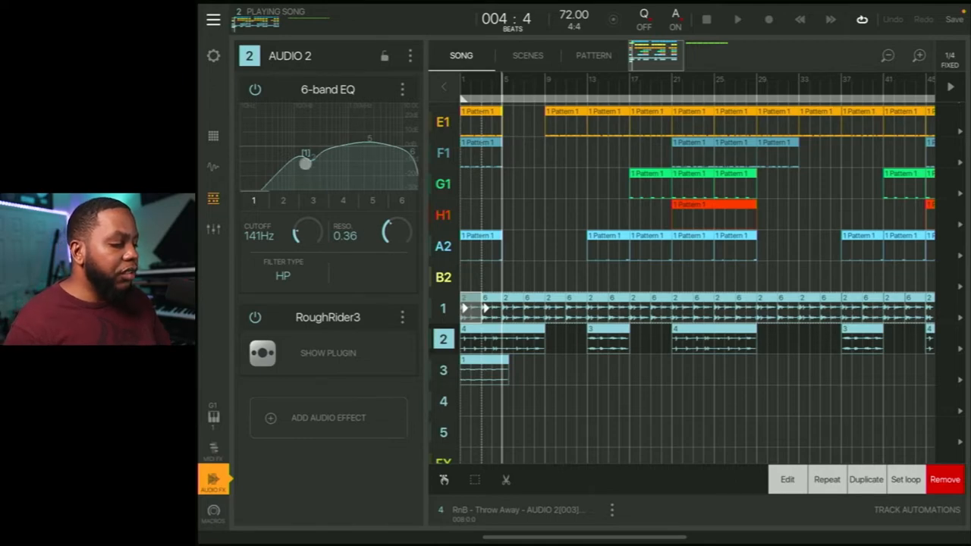
# Hide the effects chain and bring the Velvet Drums track into view at the top.
pyautogui.moveTo(305, 164); pyautogui.dragTo(310, 186)
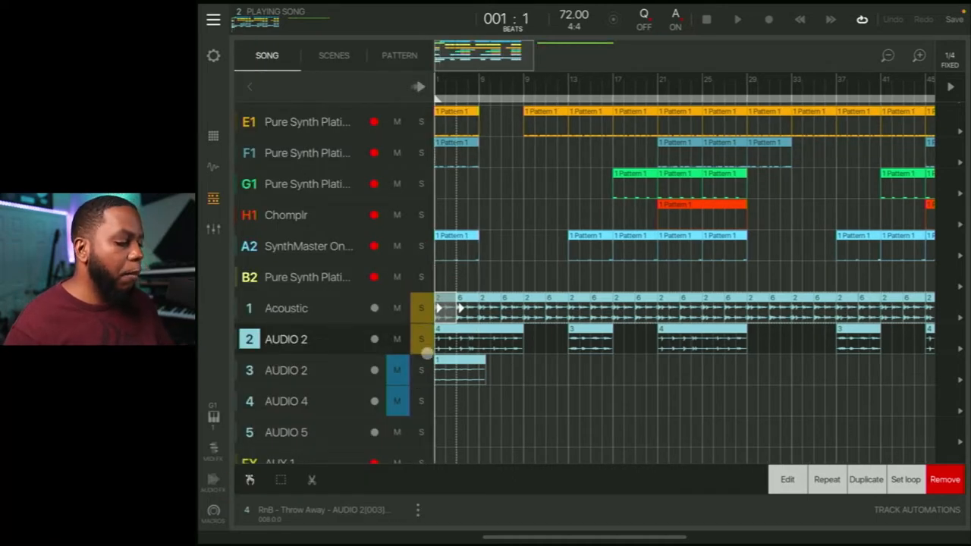
pyautogui.click(734, 18)
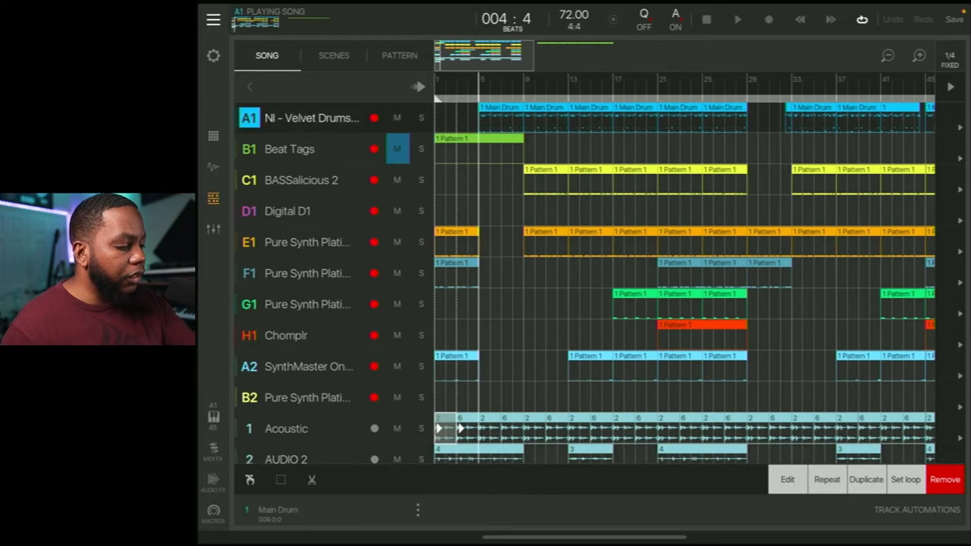
# Show the Velvet Drums 1 pads and its Equalizer and Barricade effects chain.
pyautogui.click(420, 118)
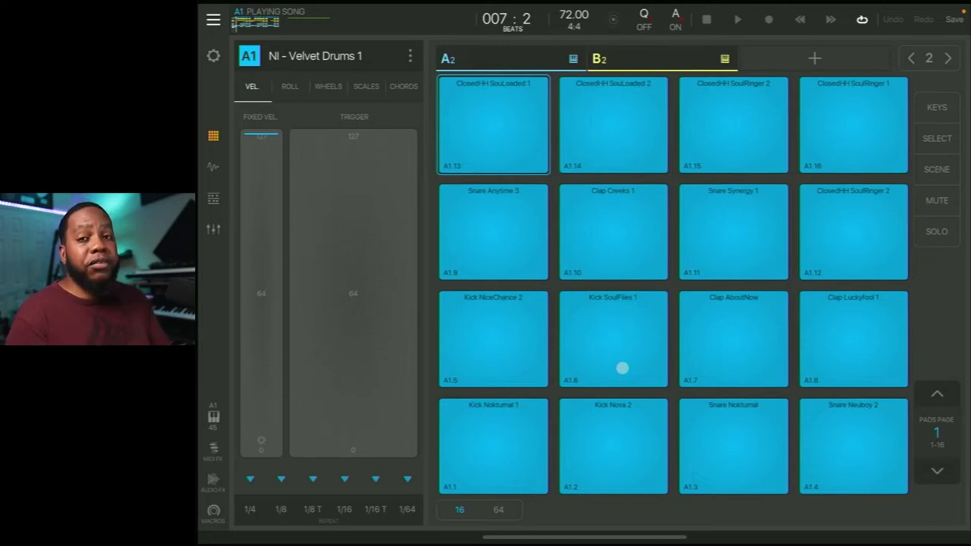
pyautogui.click(212, 479)
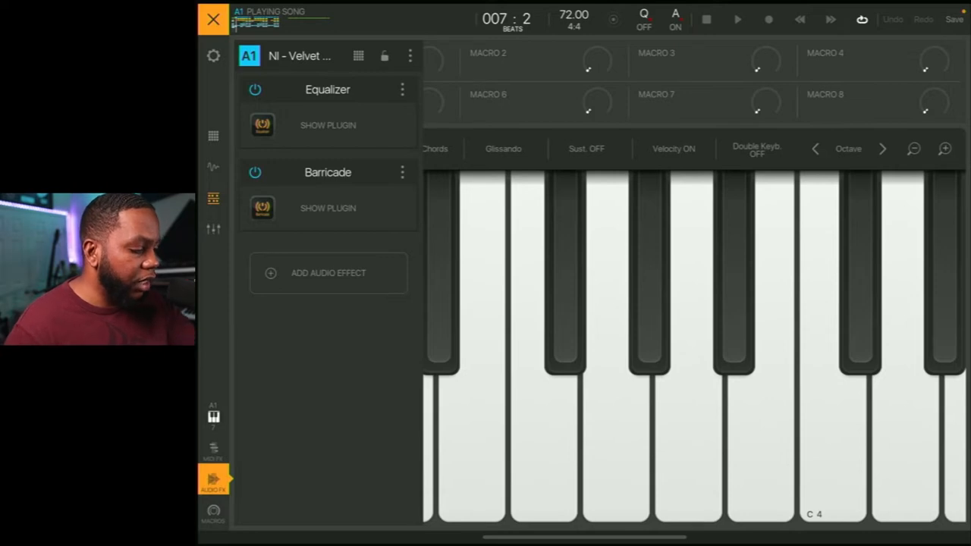
# Inspect the Barricade limiter's meters during playback, then return to the arrangement.
pyautogui.click(326, 124)
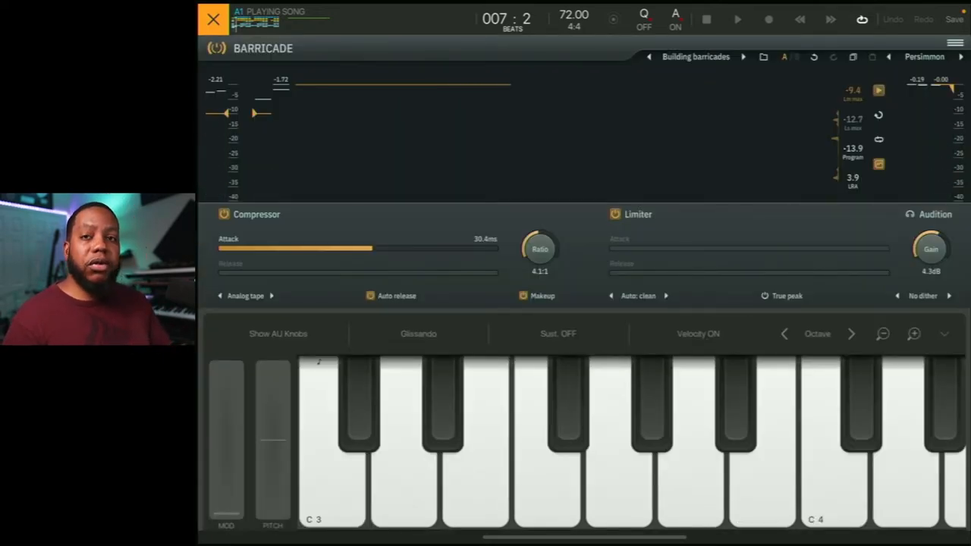
pyautogui.click(734, 18)
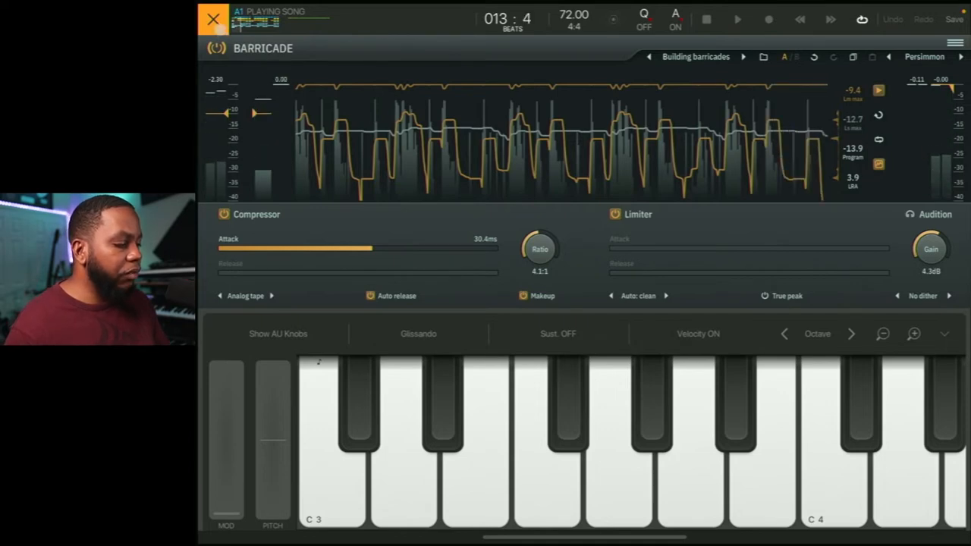
pyautogui.click(208, 17)
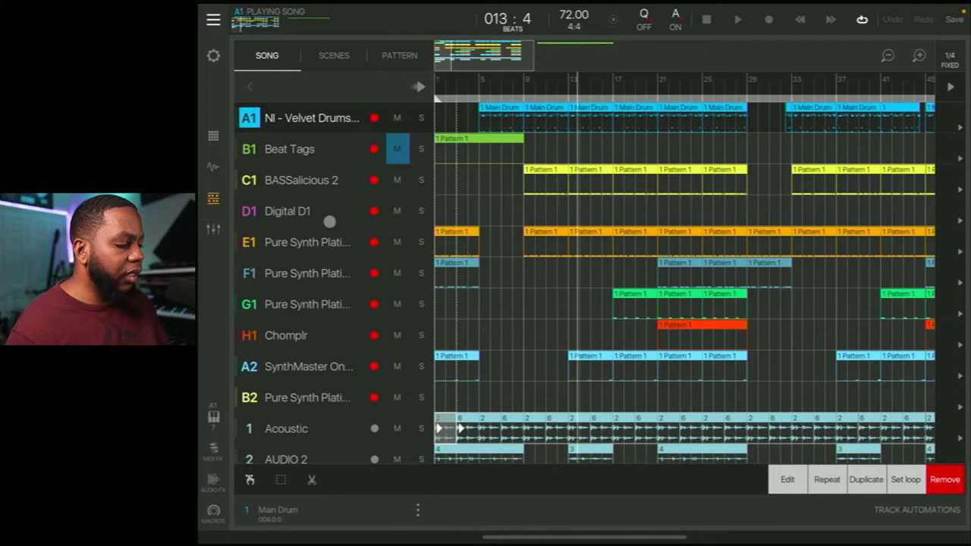
# Show the mixer with every channel's fader, pan and Send 1/2 controls.
pyautogui.click(301, 179)
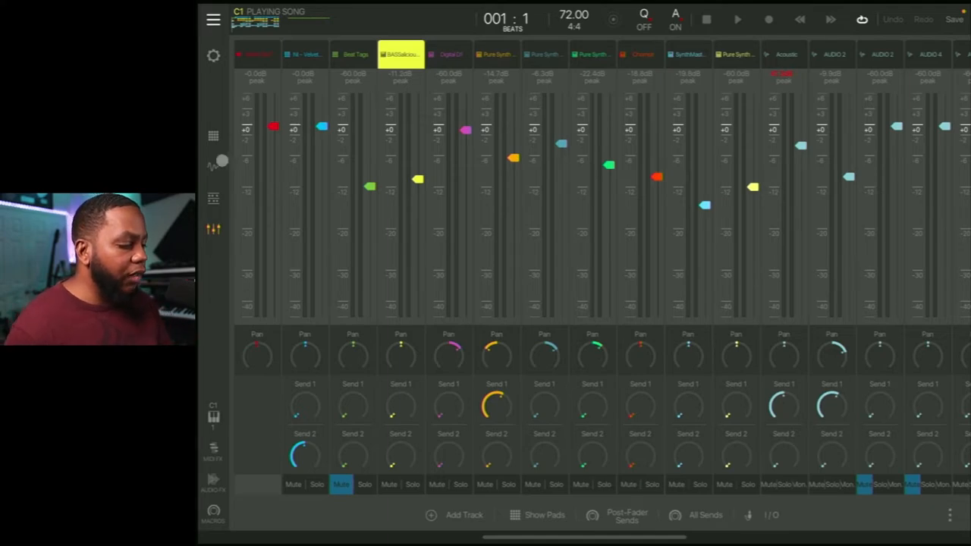
# View the BASSalicious 2 synth with its Big Pedal preset, then close it.
pyautogui.doubleClick(397, 54)
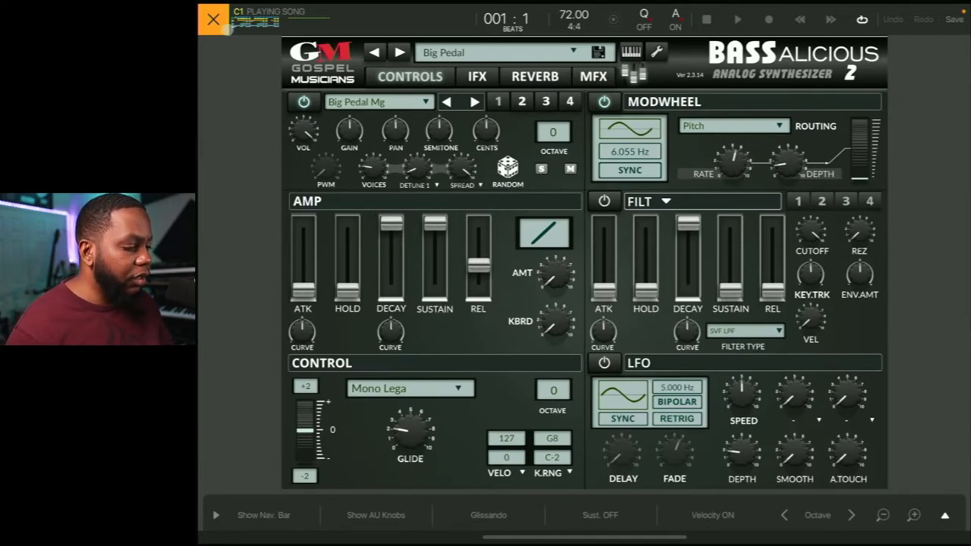
pyautogui.click(209, 18)
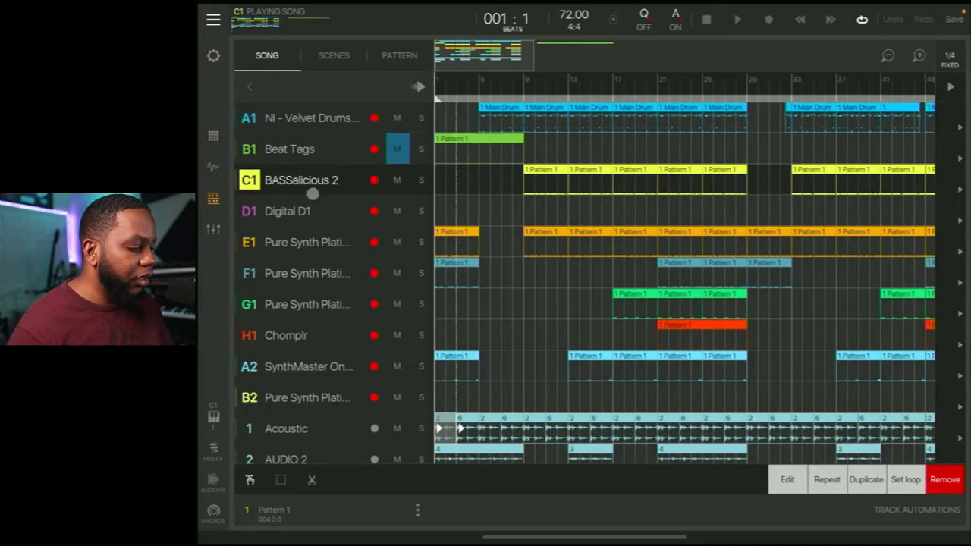
pyautogui.click(288, 211)
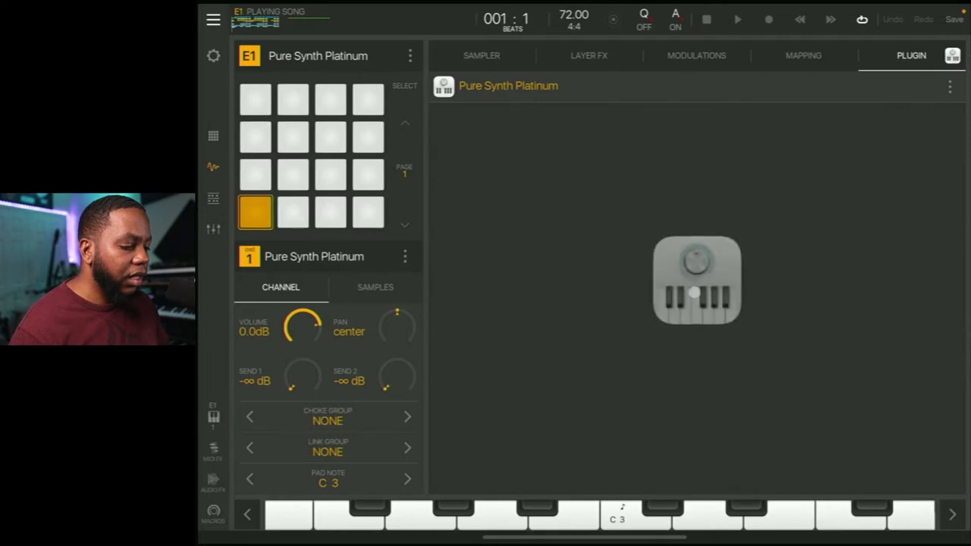
pyautogui.click(696, 281)
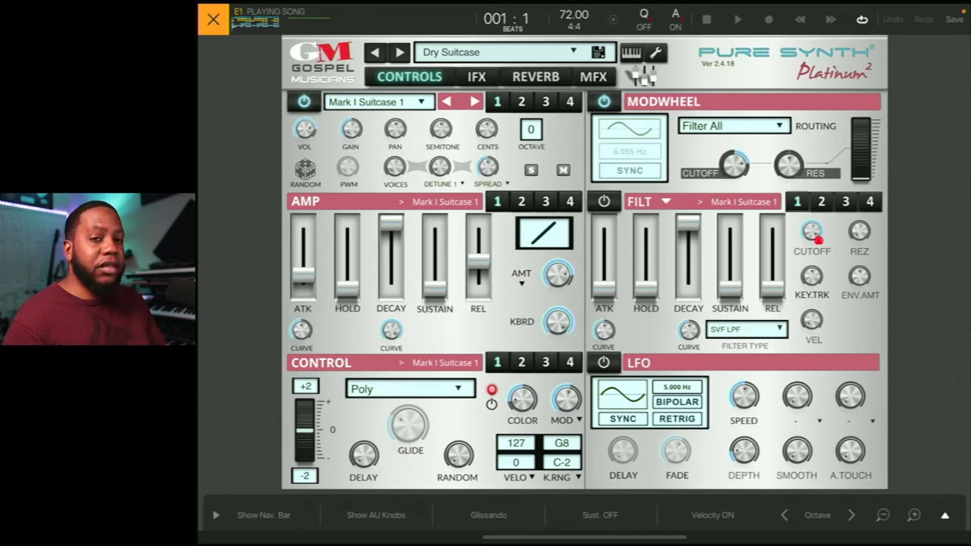
pyautogui.click(204, 18)
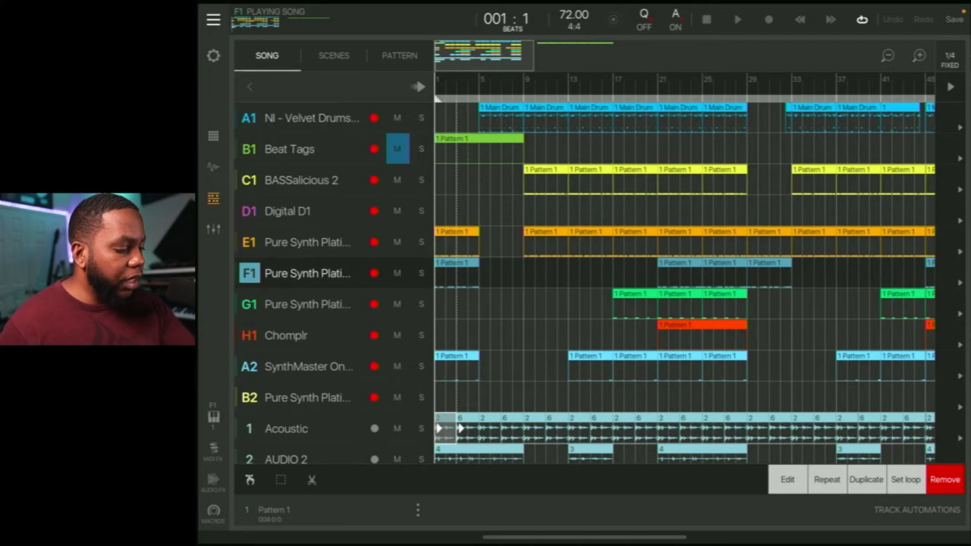
pyautogui.doubleClick(306, 273)
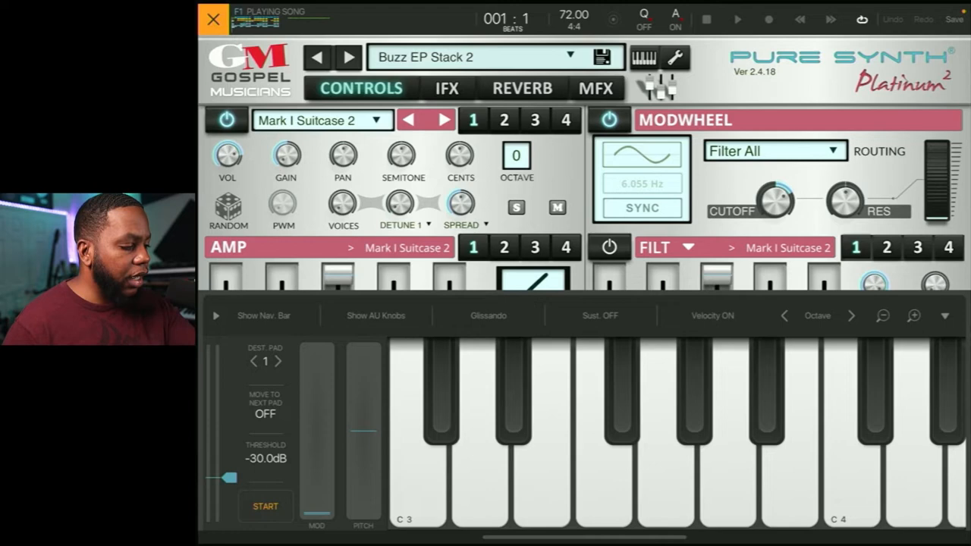
pyautogui.click(218, 18)
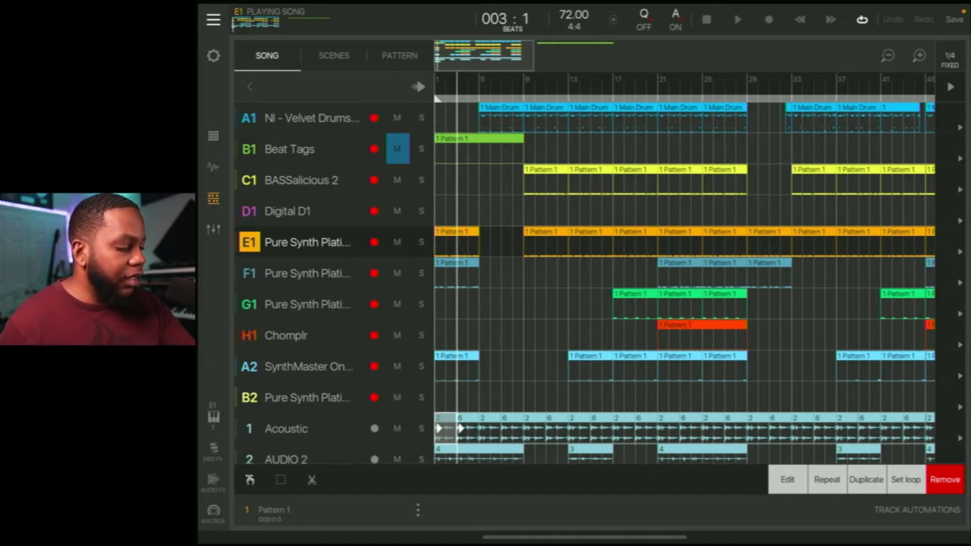
pyautogui.click(306, 304)
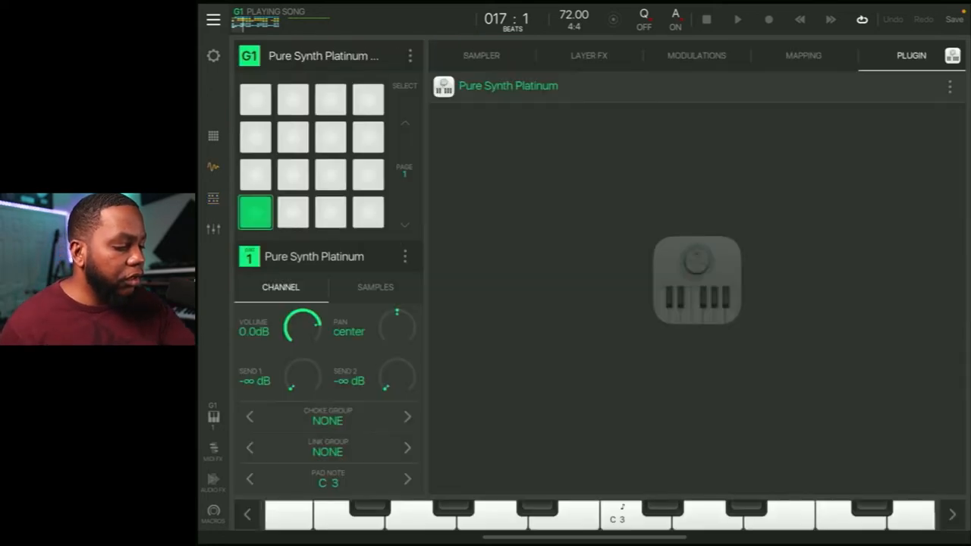
pyautogui.click(697, 279)
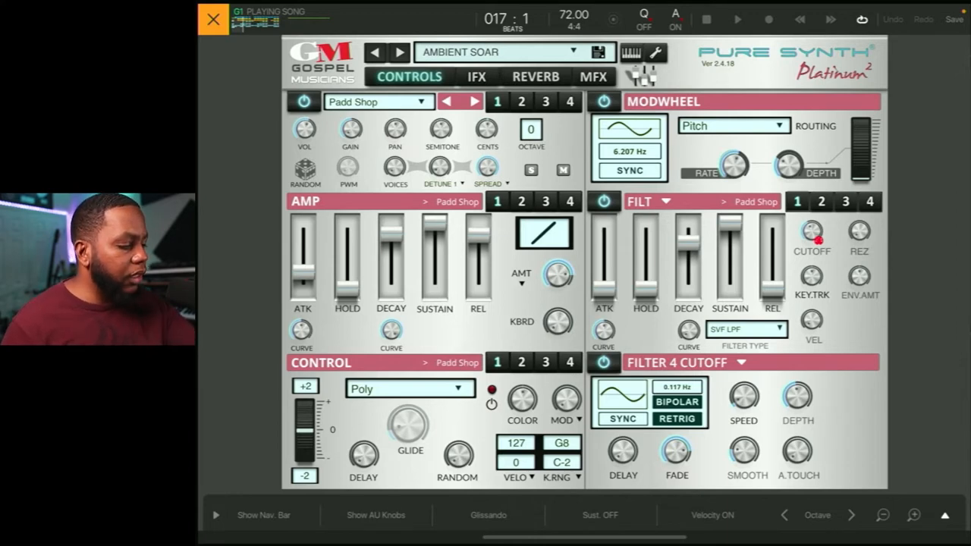
pyautogui.click(206, 18)
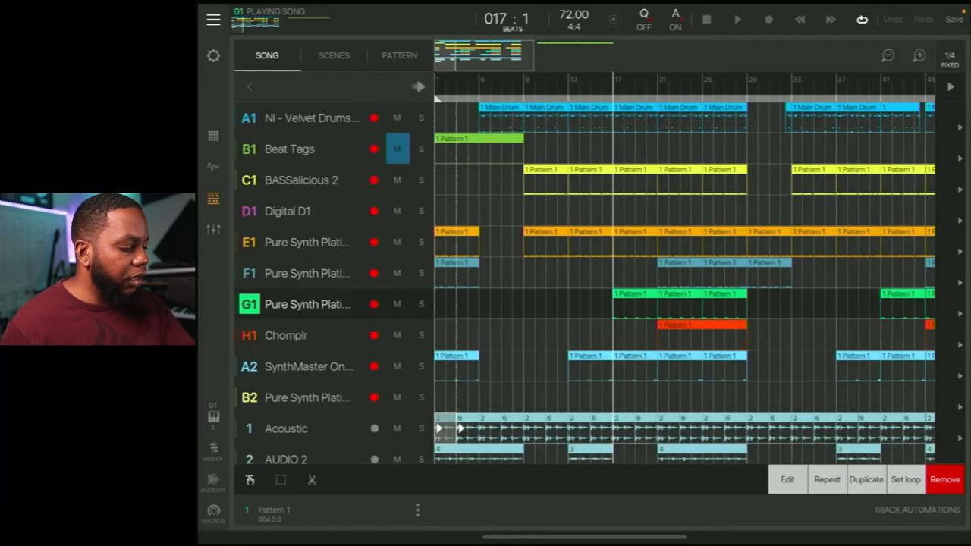
# Solo the Chomplr track H1 while playback continues.
pyautogui.click(420, 303)
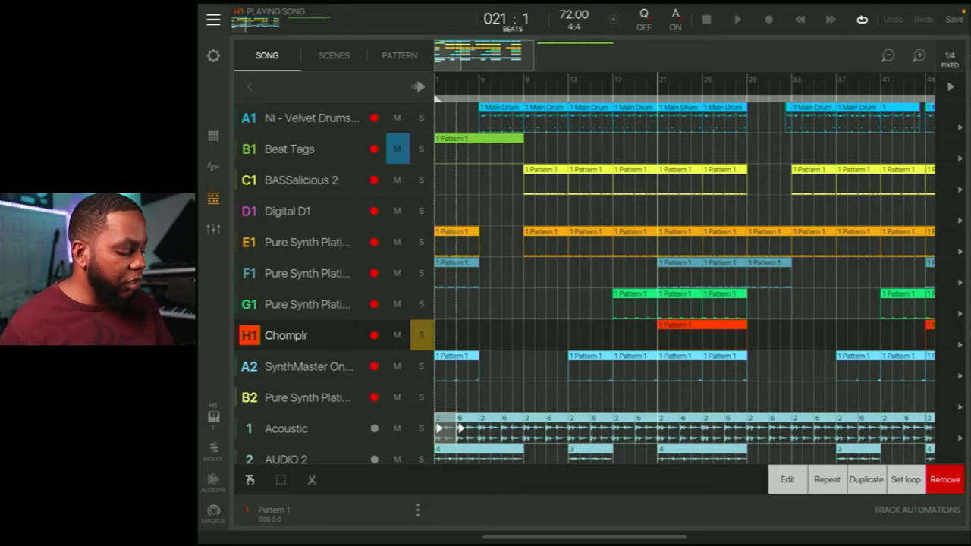
# Inspect Chomplr's RoughRider3 compressor, then reveal its chain with Auto Pan, Zero Chorus, Zero Reverb and Stereo Widener.
pyautogui.click(734, 18)
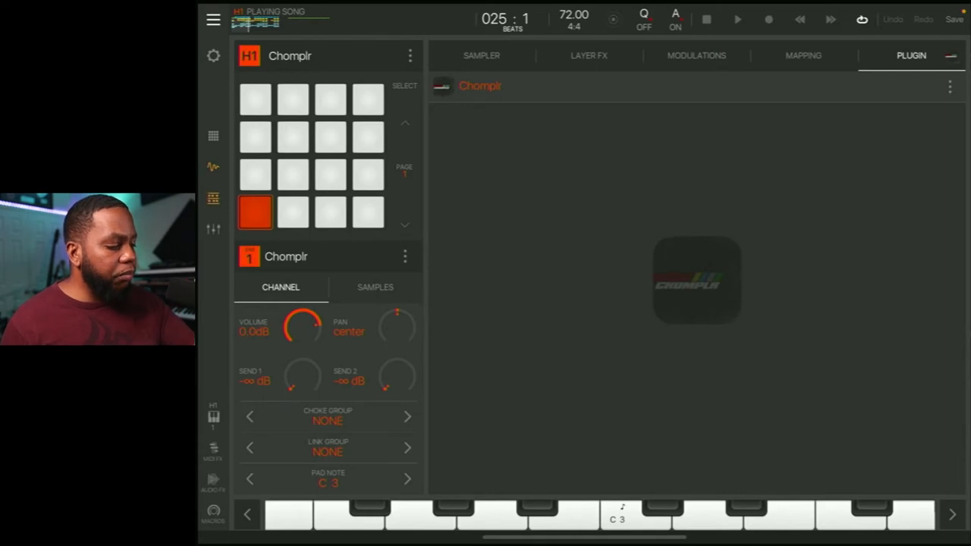
pyautogui.click(212, 199)
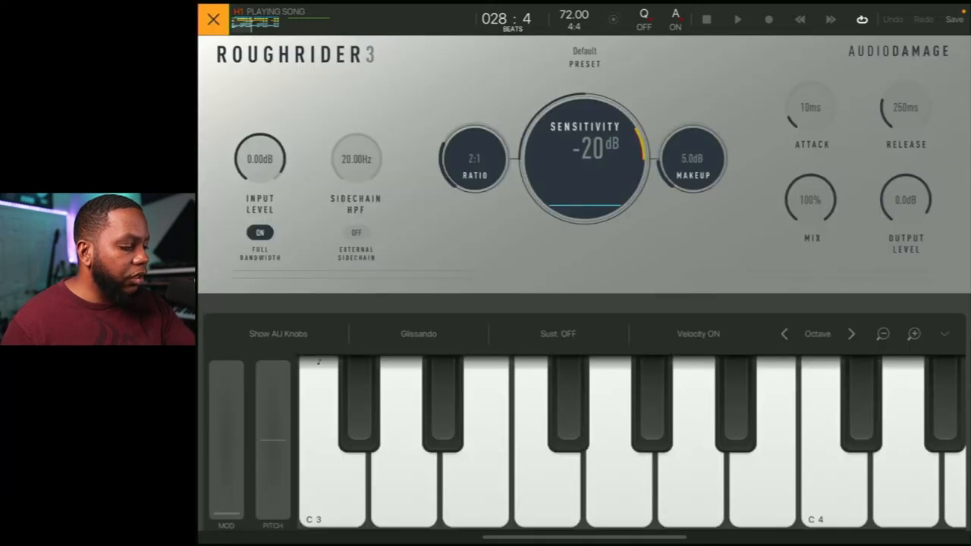
pyautogui.click(210, 16)
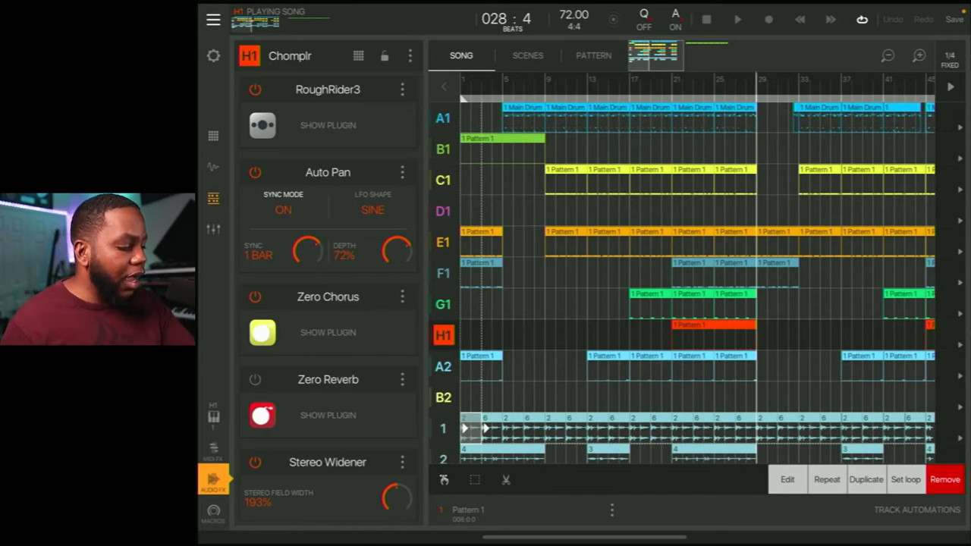
# Reveal Chomplr's 6-band EQ at the chain's end, close the panel and select the SynthMaster One track.
pyautogui.scroll(-3)
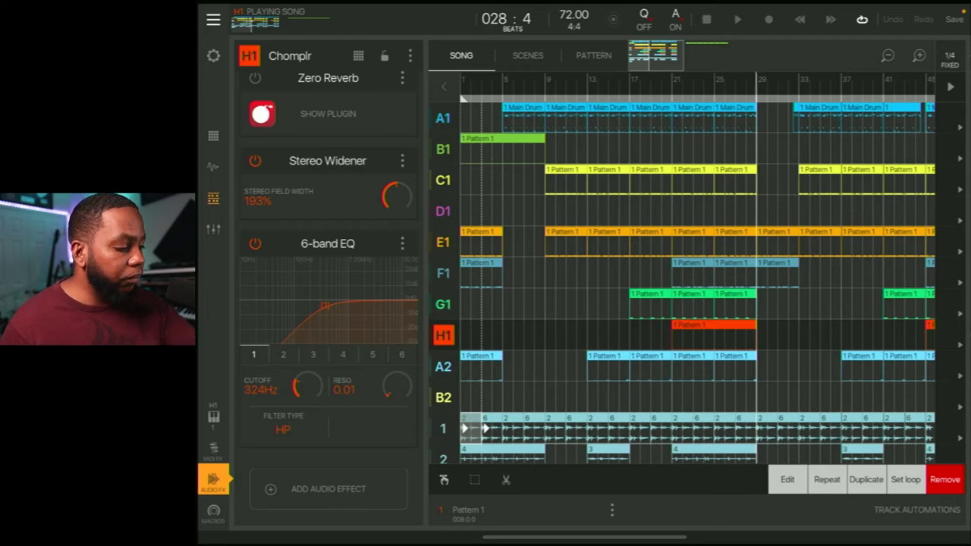
pyautogui.click(216, 54)
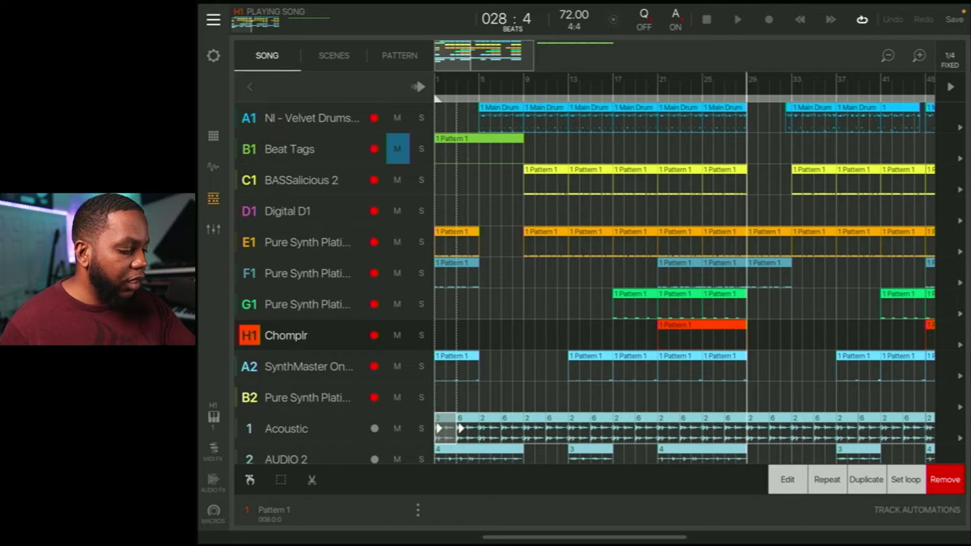
pyautogui.click(308, 366)
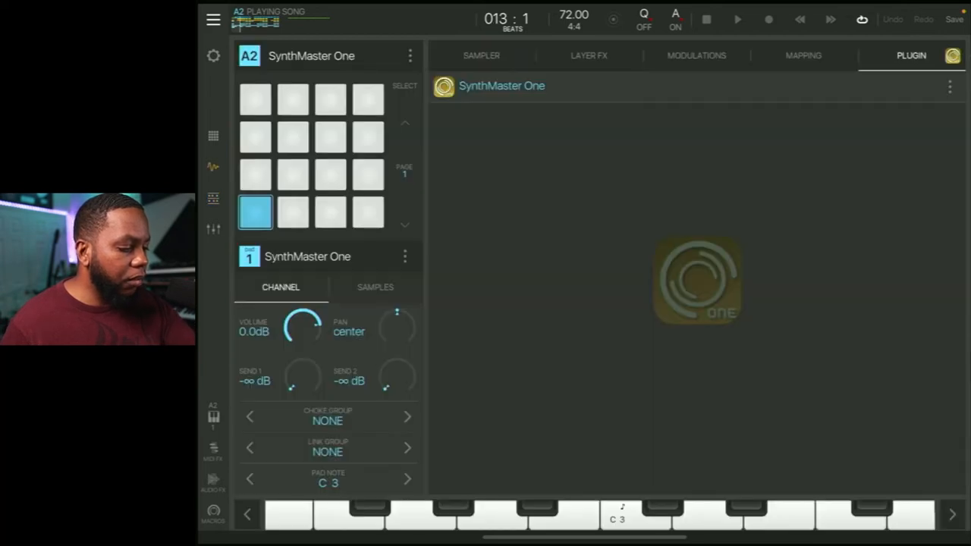
# Show the SynthMaster One interface over the song arrangement of all tracks.
pyautogui.click(696, 281)
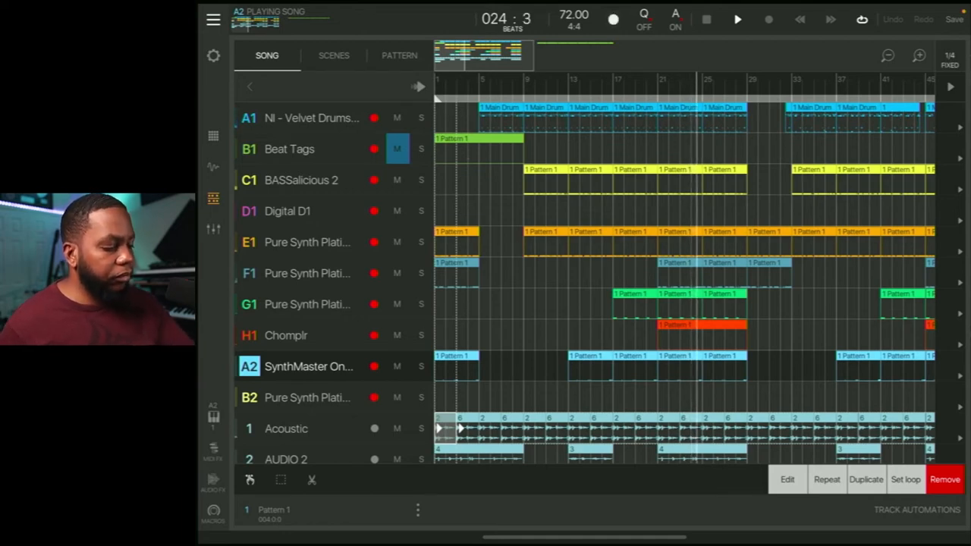
# Bring up the Crash AboutNow pad's editor with its FAC Phazer and 1/8 synced Delay chain.
pyautogui.scroll(-3)
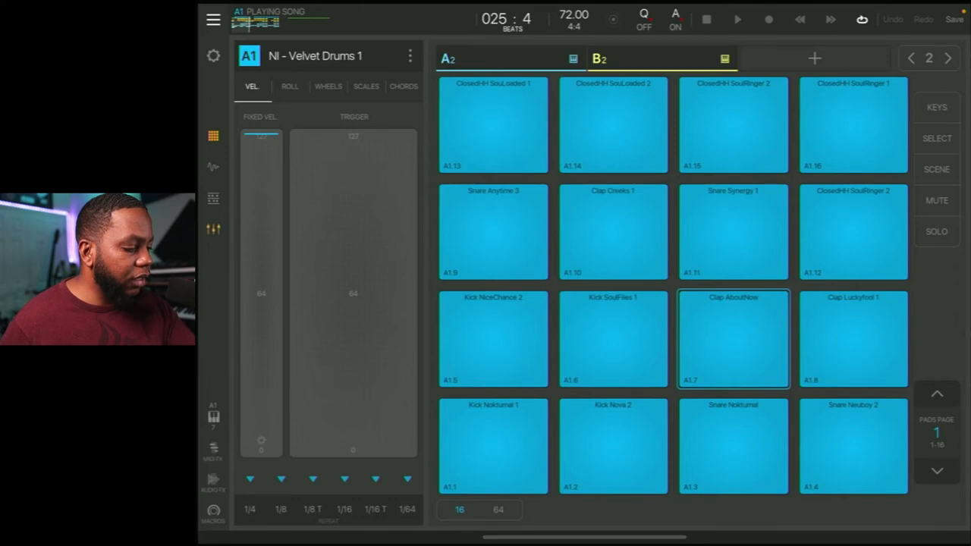
pyautogui.click(213, 199)
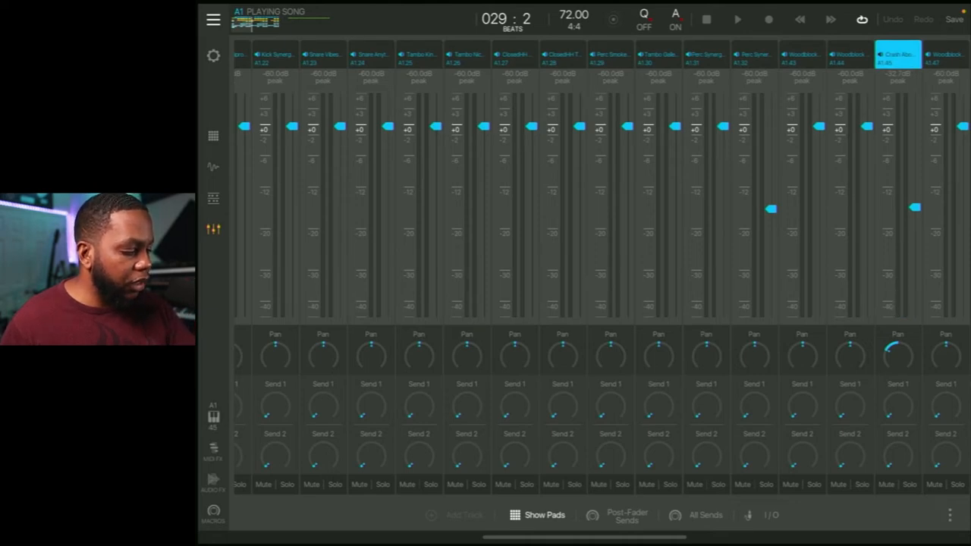
pyautogui.click(212, 486)
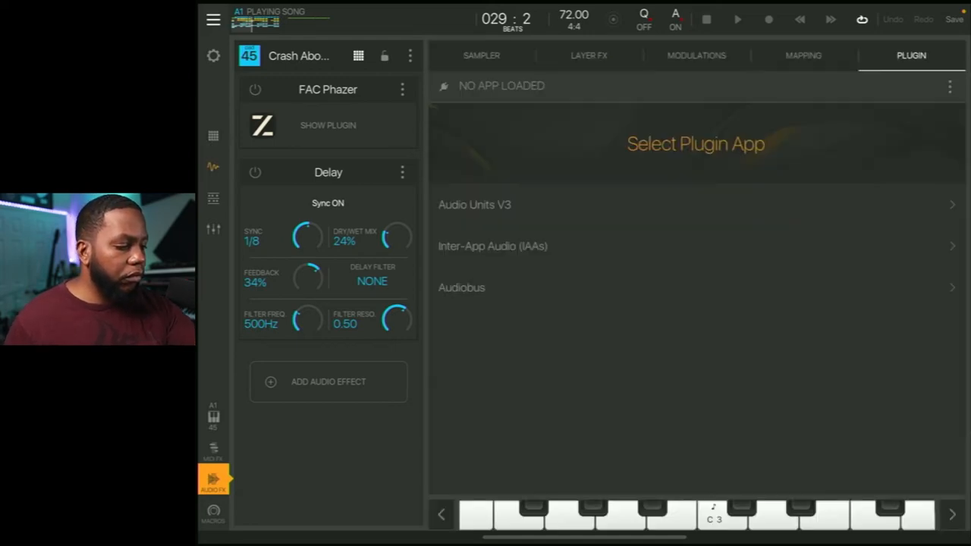
# View Crash AboutNow.wav in the Sampler, then the pad page with the crash and three Woodblock pads.
pyautogui.click(480, 55)
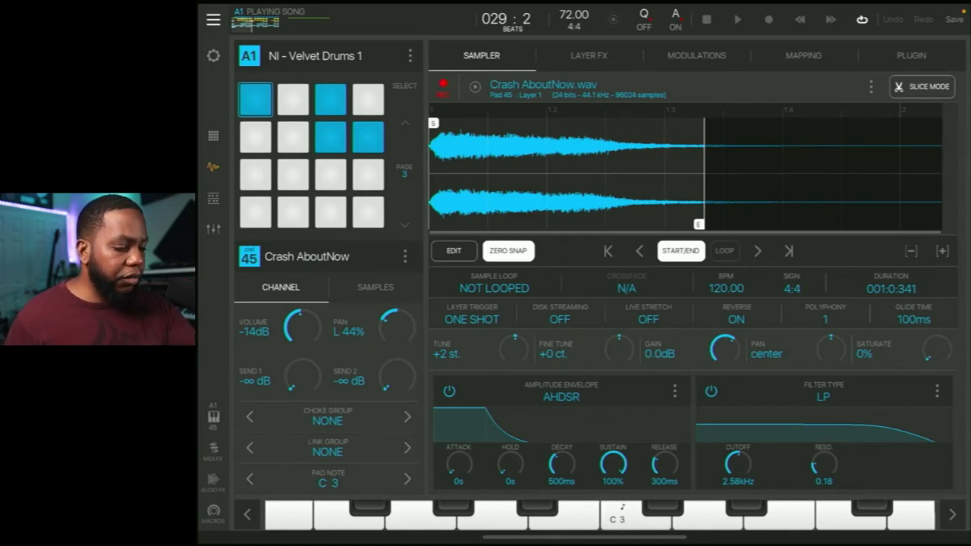
pyautogui.click(734, 318)
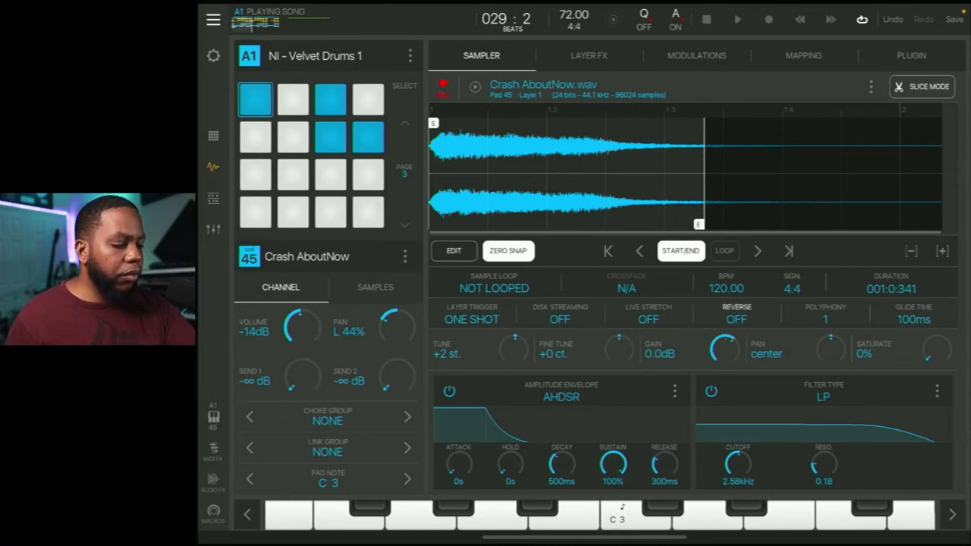
pyautogui.click(734, 320)
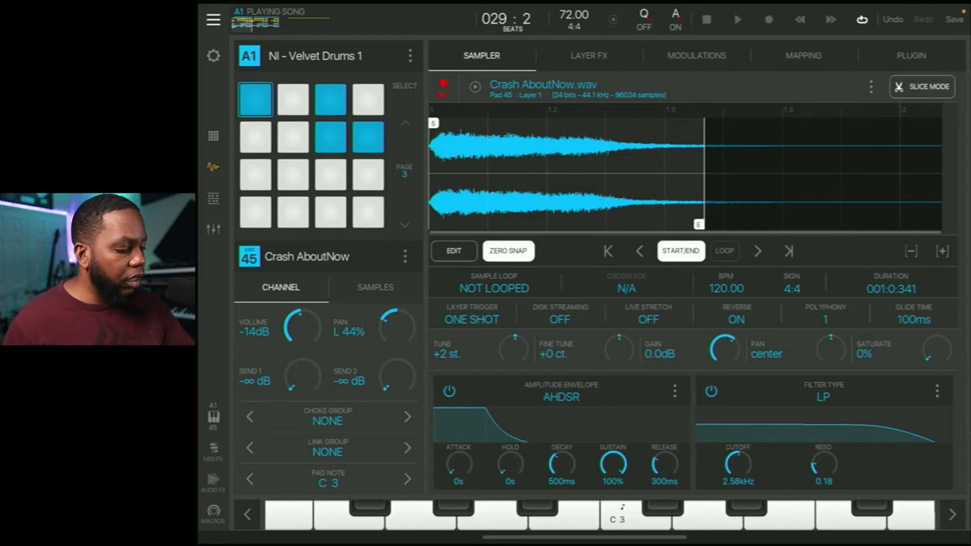
pyautogui.click(212, 474)
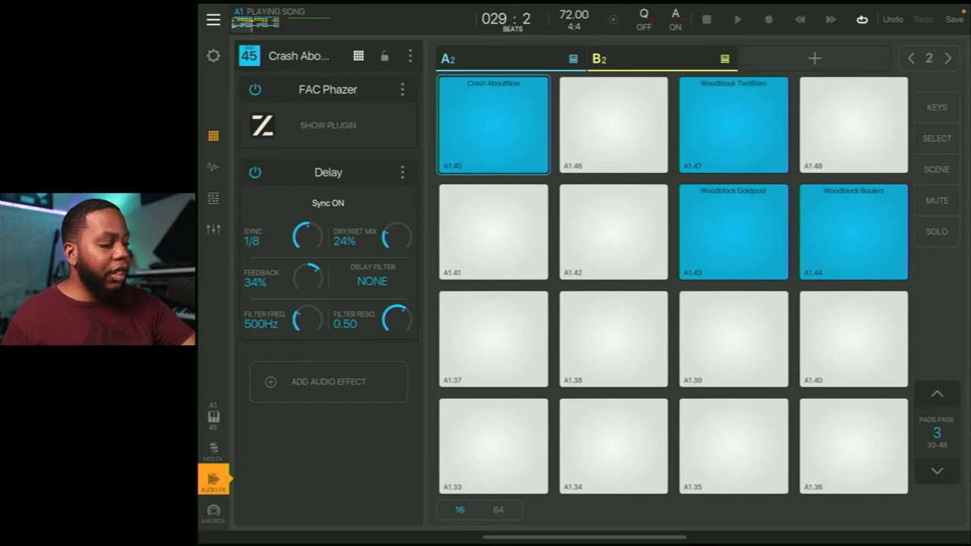
# Return to the song arrangement listing Velvet Drums down to the audio tracks.
pyautogui.click(214, 55)
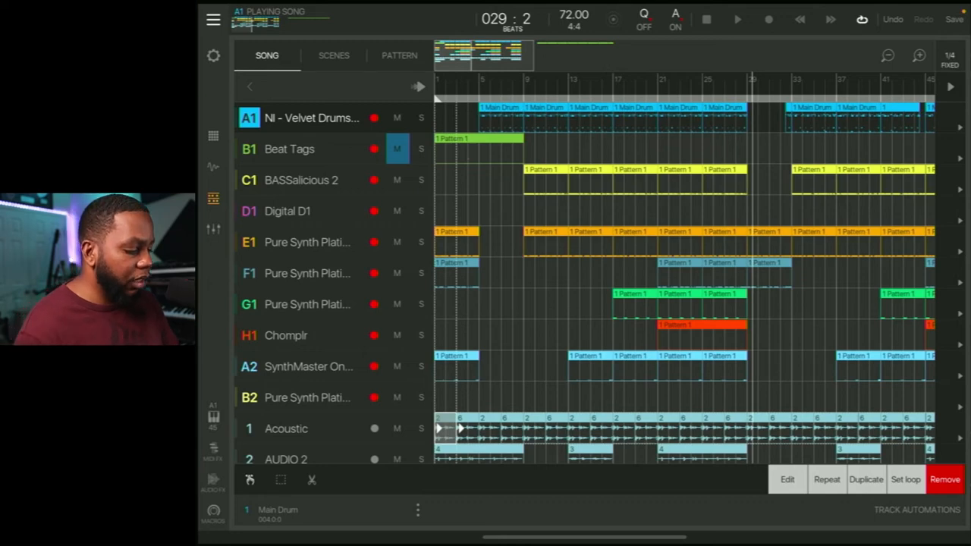
# Scroll through the full track list before bringing the mixer back into view.
pyautogui.scroll(-3)
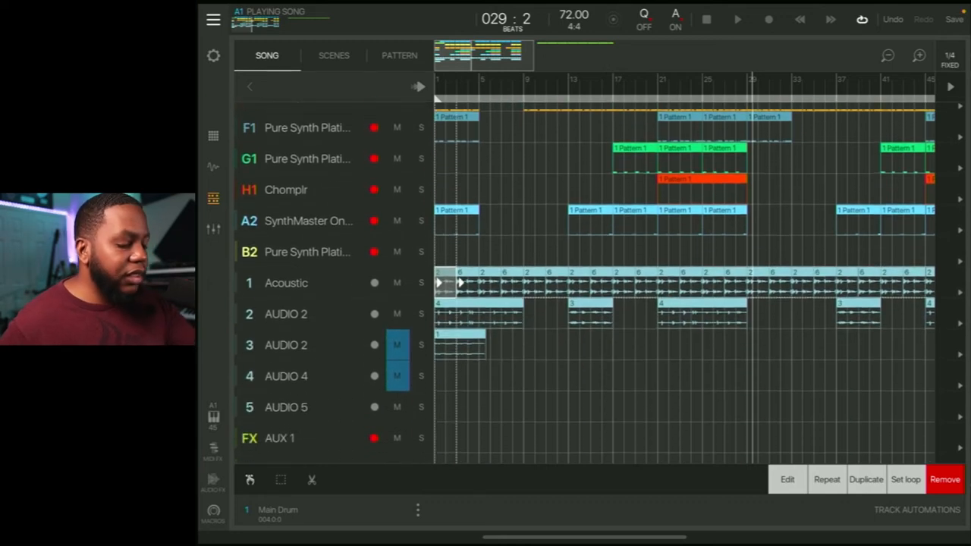
pyautogui.scroll(-3)
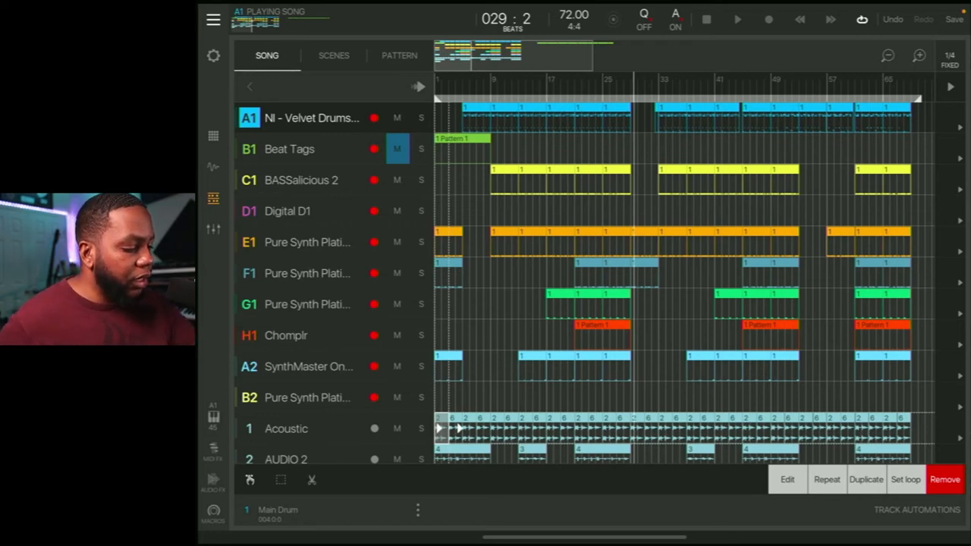
pyautogui.scroll(-3)
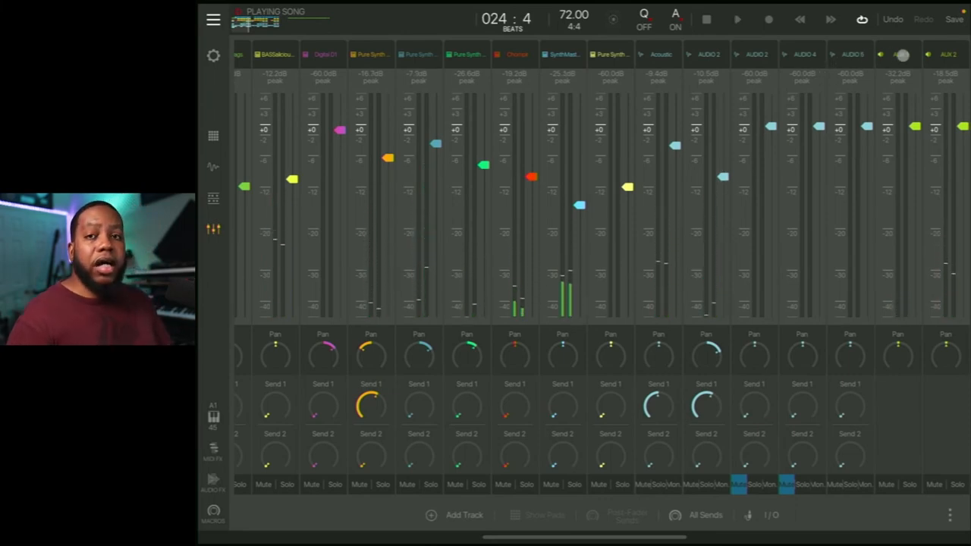
# Reveal the AUX 1 return's Reverb: a Hall lush preset with 1.01 s decay at 100% wet.
pyautogui.click(904, 54)
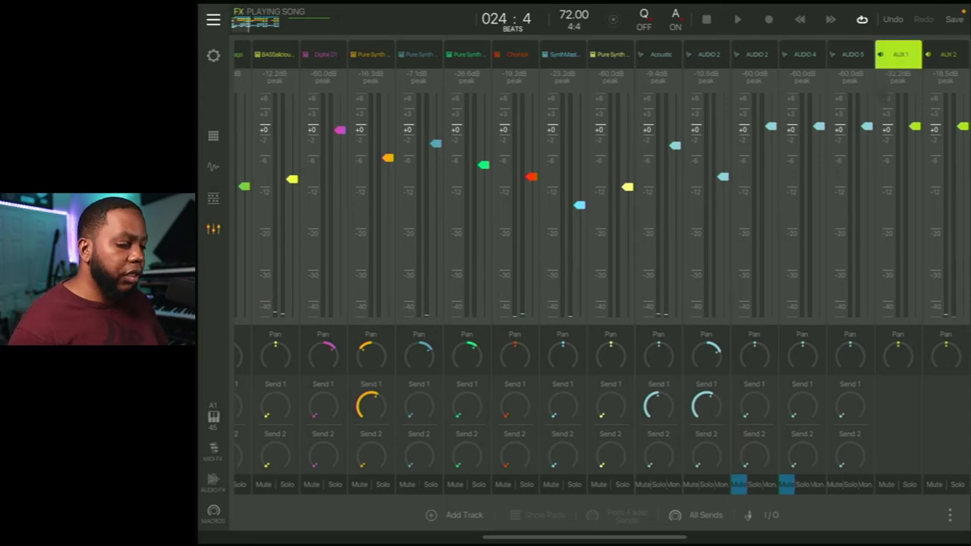
pyautogui.click(216, 485)
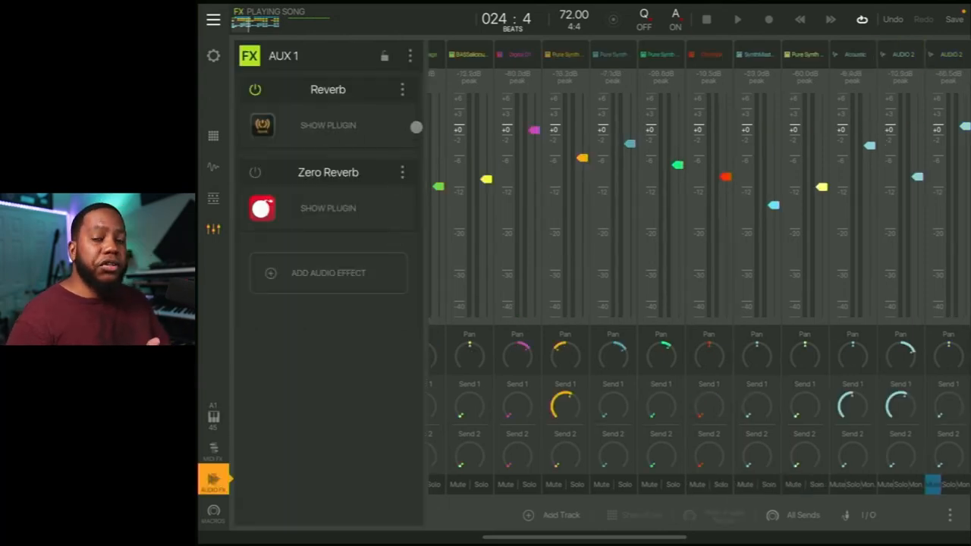
pyautogui.click(327, 124)
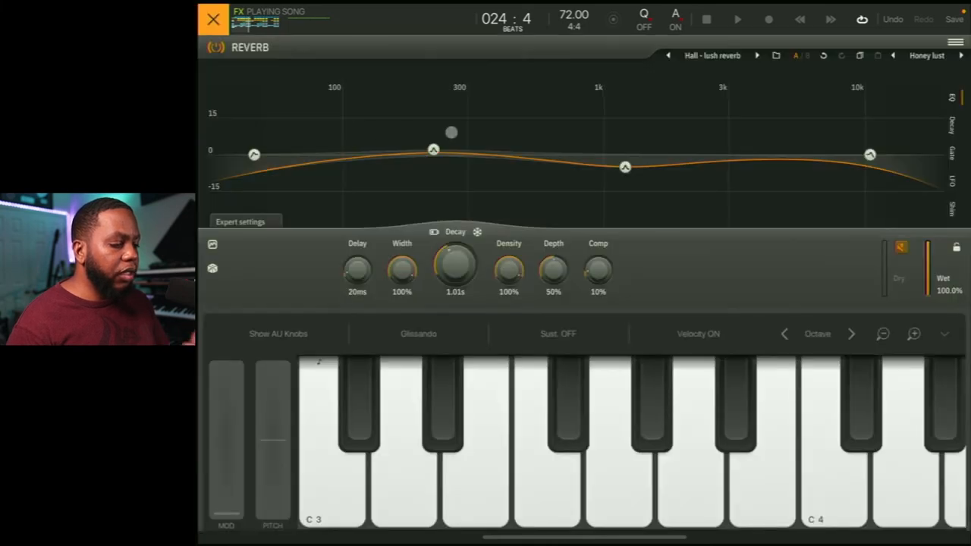
# Dismiss the Reverb plugin so the mixer shows AUX 2's single-Reverb chain.
pyautogui.moveTo(452, 133); pyautogui.dragTo(540, 132)
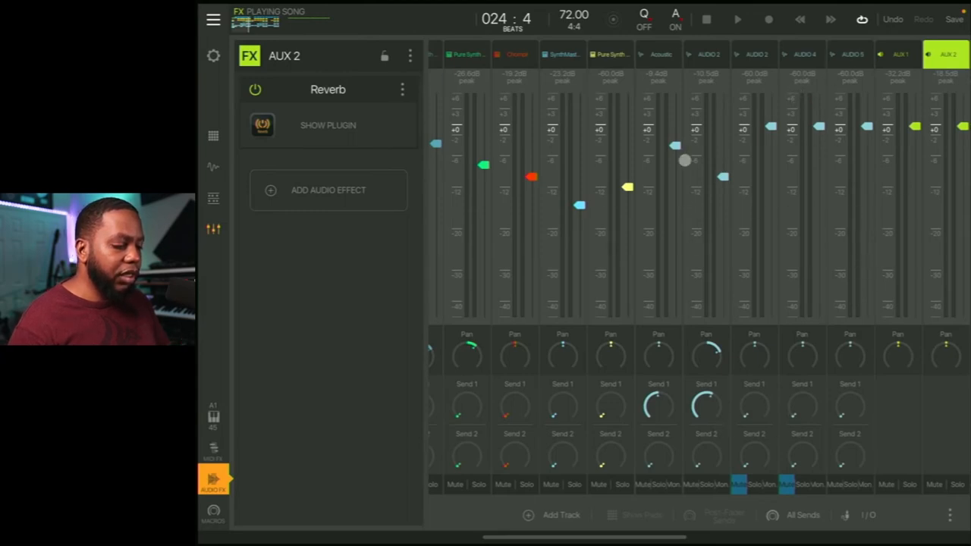
# Step through the Acoustic, AUDIO 2 and AUX 1 chains, ending on E1 Pure Synth's 151Hz high-pass EQ.
pyautogui.click(656, 55)
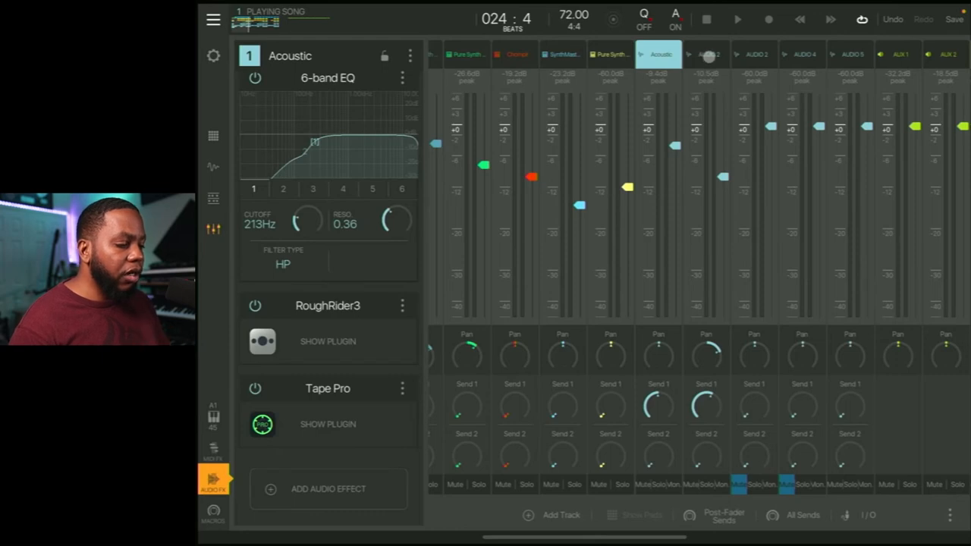
pyautogui.click(711, 55)
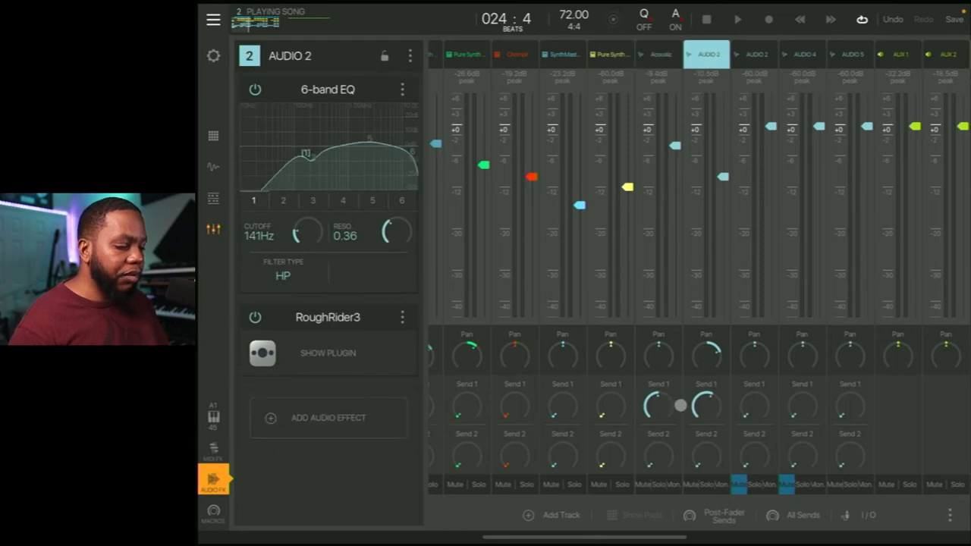
pyautogui.click(901, 54)
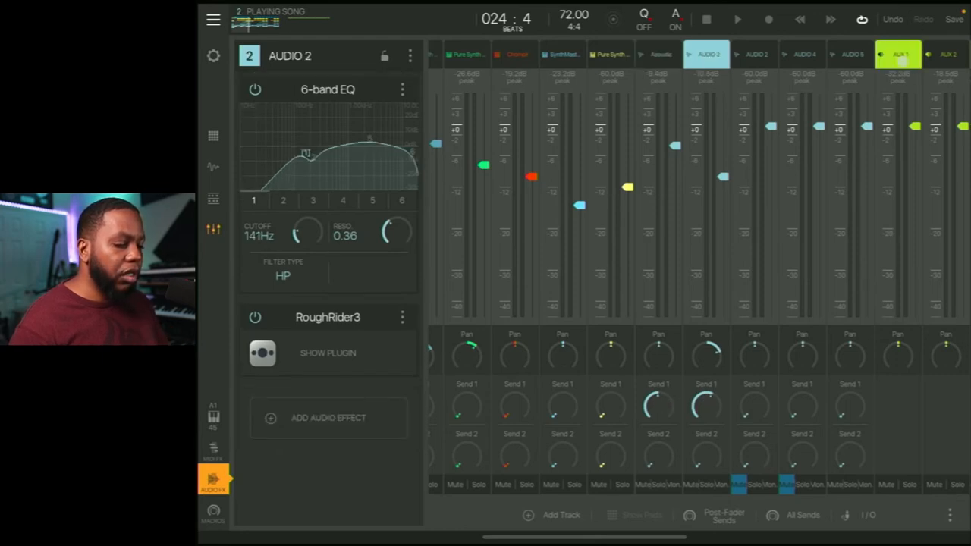
pyautogui.click(898, 55)
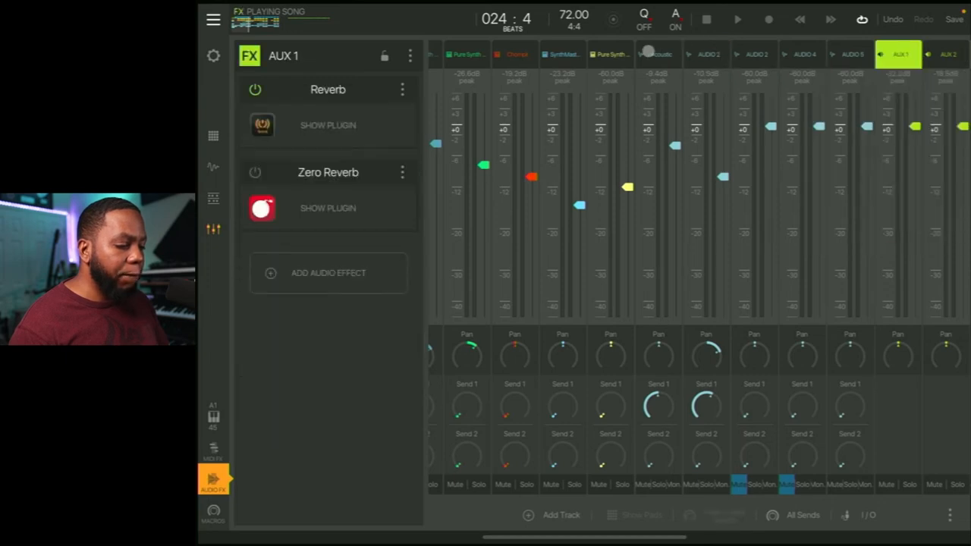
pyautogui.hscroll(-3)
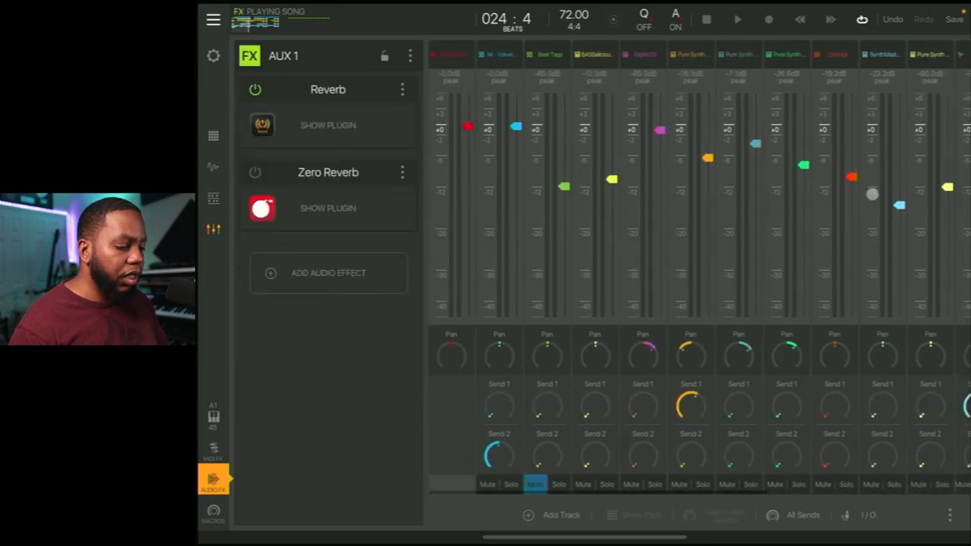
pyautogui.click(692, 55)
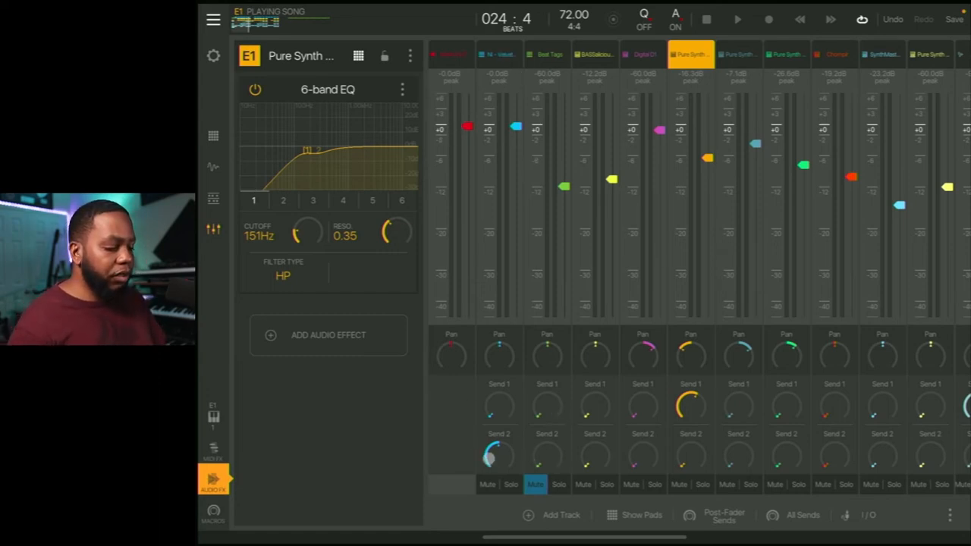
# View Kick Nokturnal's FAC Transient in the drum bank mixer, then show A1's Equalizer and Barricade chain.
pyautogui.click(496, 55)
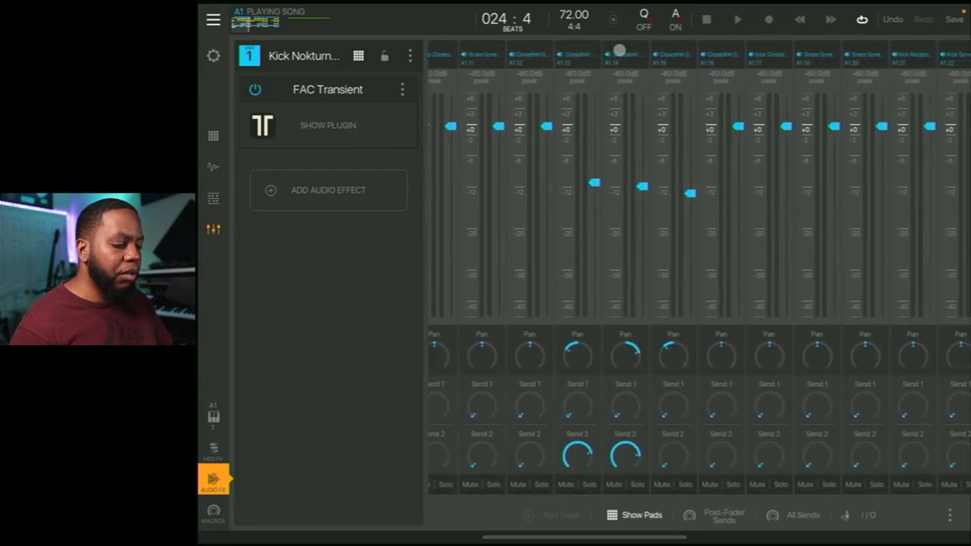
pyautogui.hscroll(3)
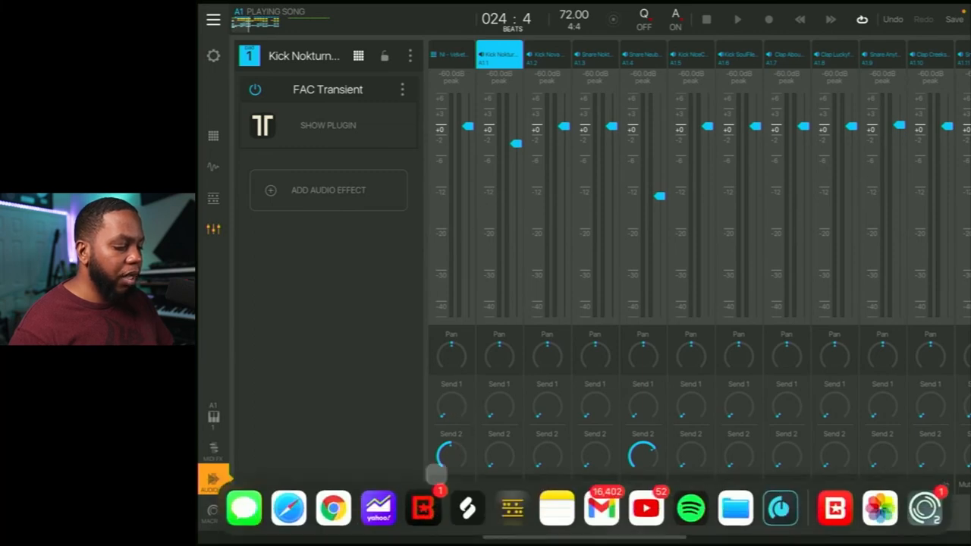
pyautogui.click(447, 52)
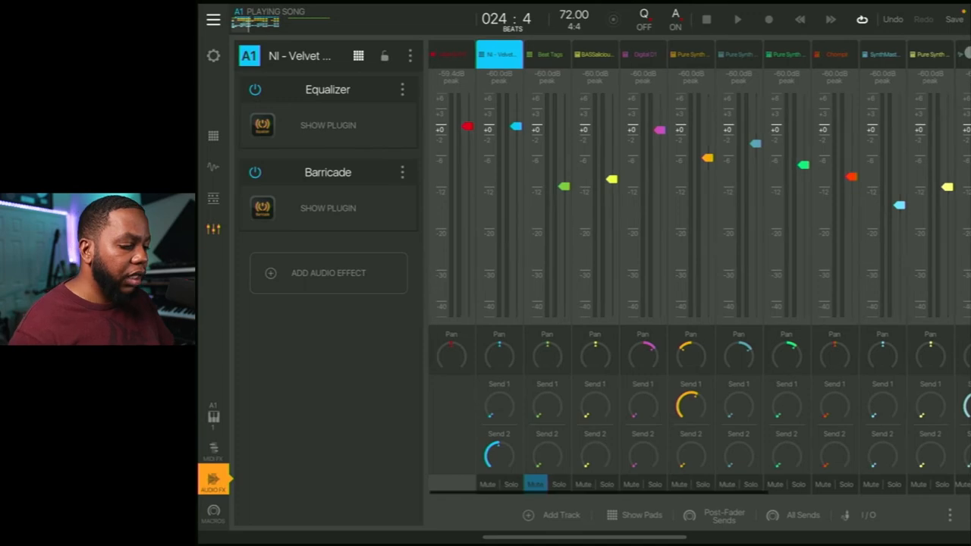
# Show the C1 BASSalicious chain: Equalizer and a 3:1 Dynamics compressor side-chained from Kick Nokturnal 1.
pyautogui.click(596, 55)
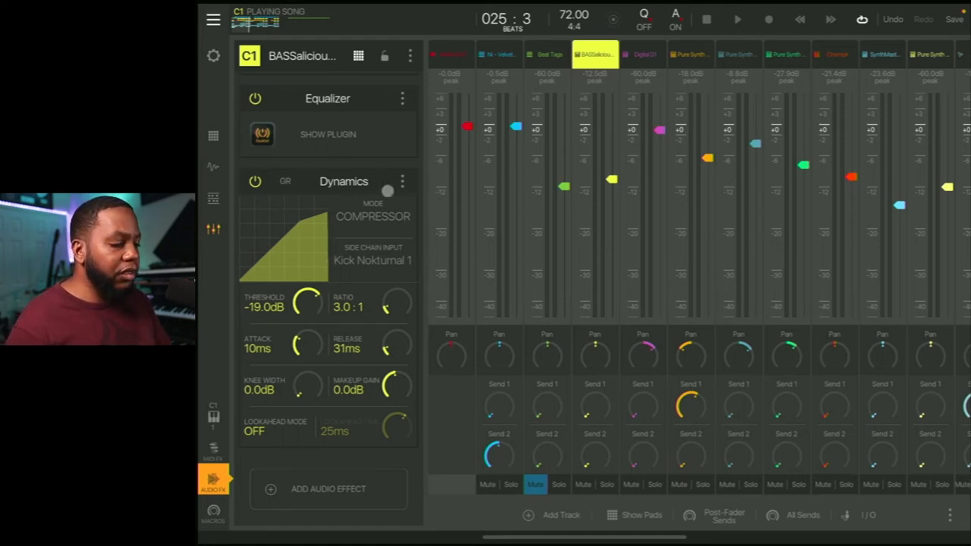
# Show the F1 Pure Synth chain: Equalizer, 68Hz high-pass 6-band EQ, Auto Pan and Dynamics.
pyautogui.click(698, 55)
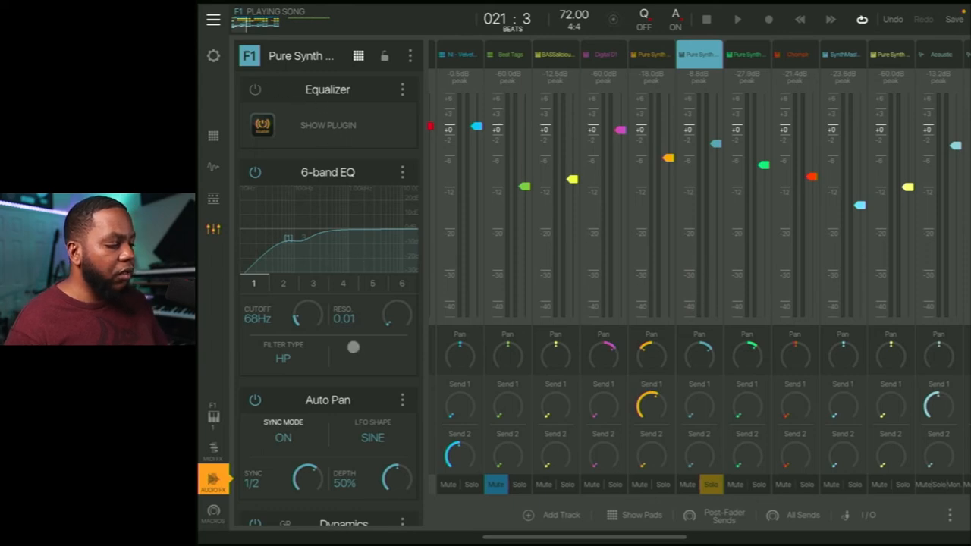
# Review F1's Dynamics settings, then show G1's 52Hz band-shelf 6-band EQ and 2-bar Auto Pan at 88% depth.
pyautogui.scroll(-3)
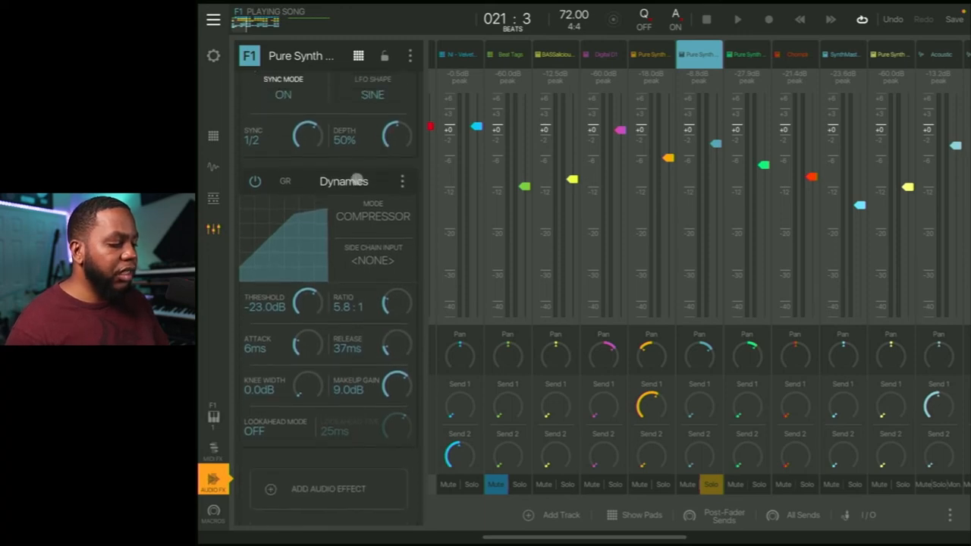
pyautogui.click(744, 54)
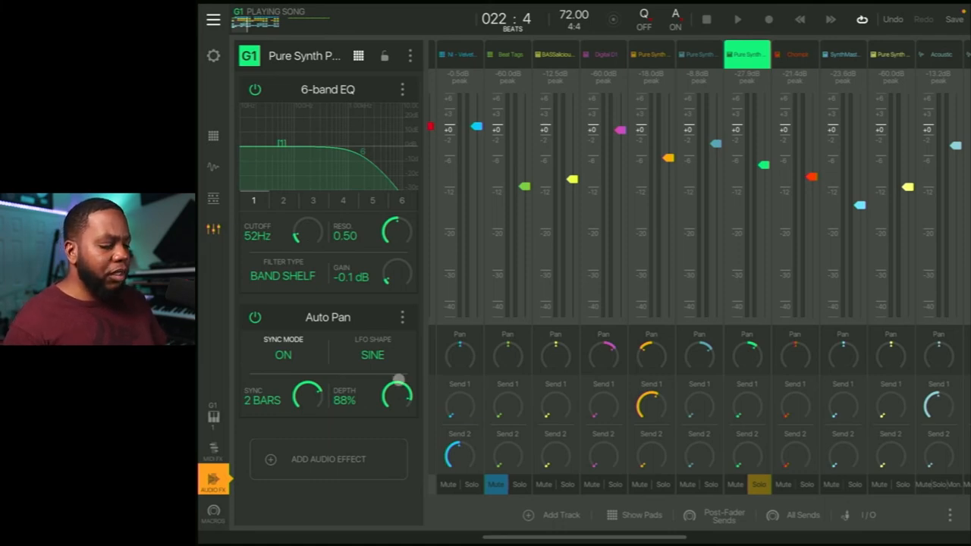
# View H1 Chomplr's Zero Reverb, Stereo Widener and EQ chain, then A2 SynthMaster One's empty chain.
pyautogui.click(797, 54)
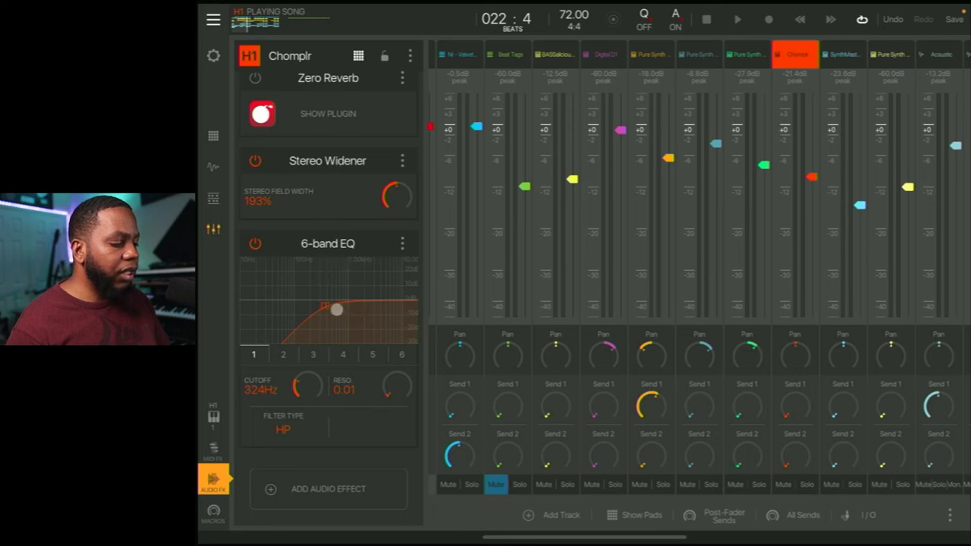
pyautogui.click(848, 55)
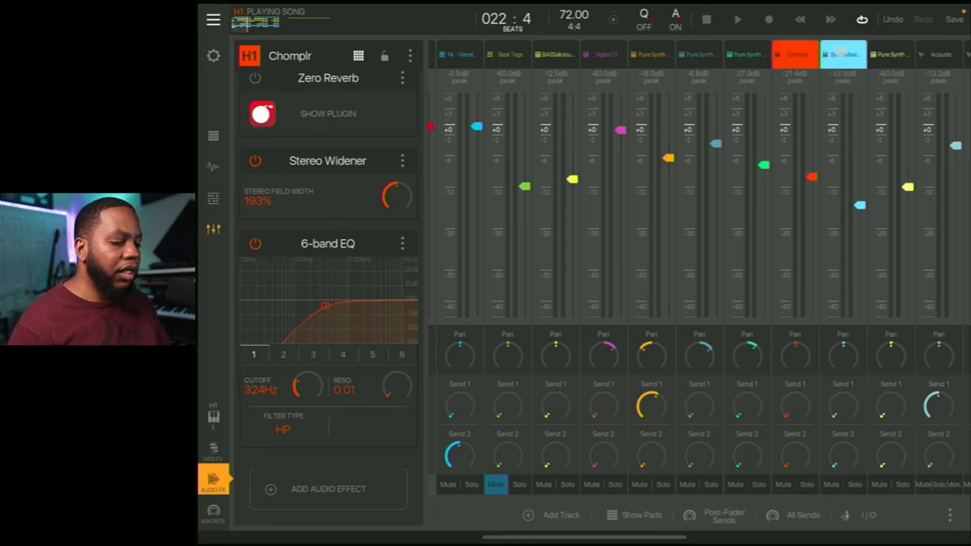
pyautogui.click(842, 55)
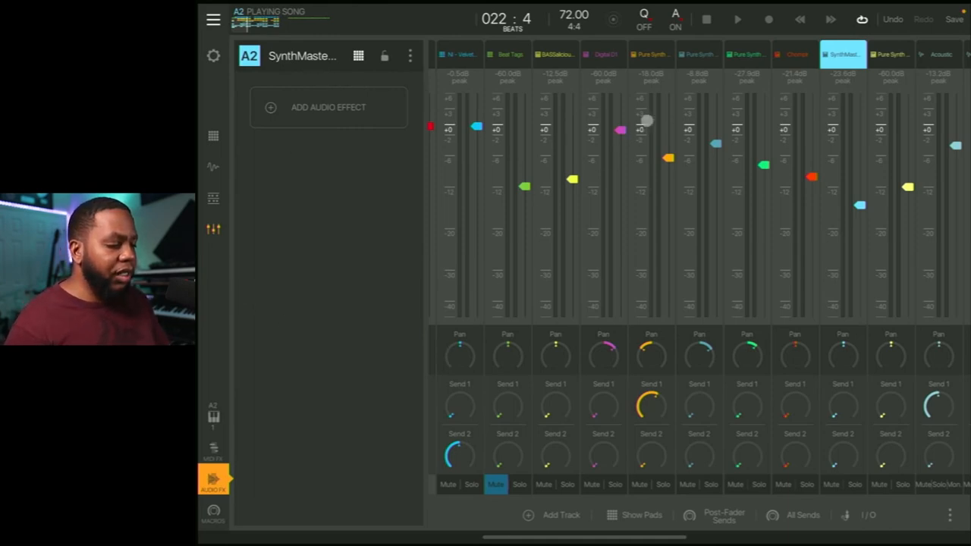
# View the Acoustic track's chain, then AUDIO 2's 141Hz high-pass 6-band EQ and RoughRider3.
pyautogui.hscroll(3)
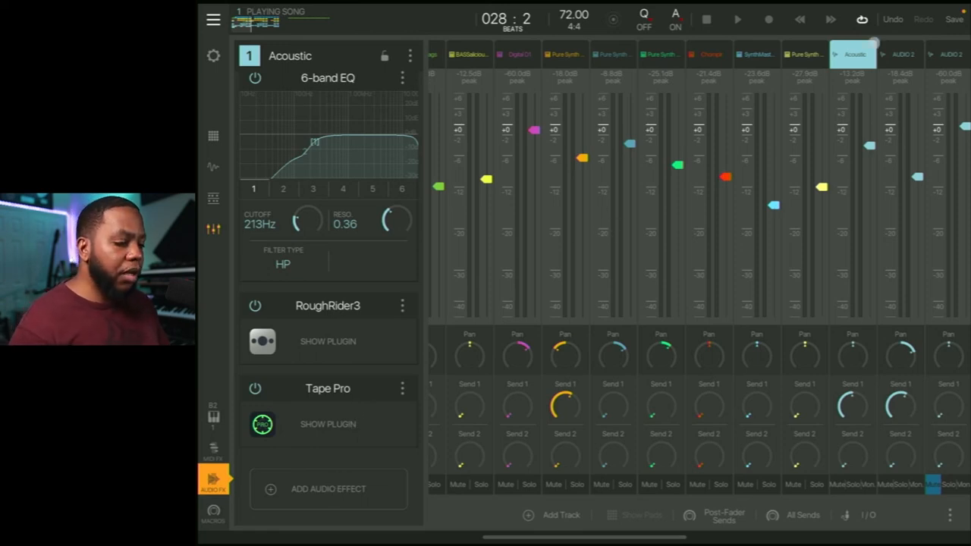
pyautogui.click(904, 55)
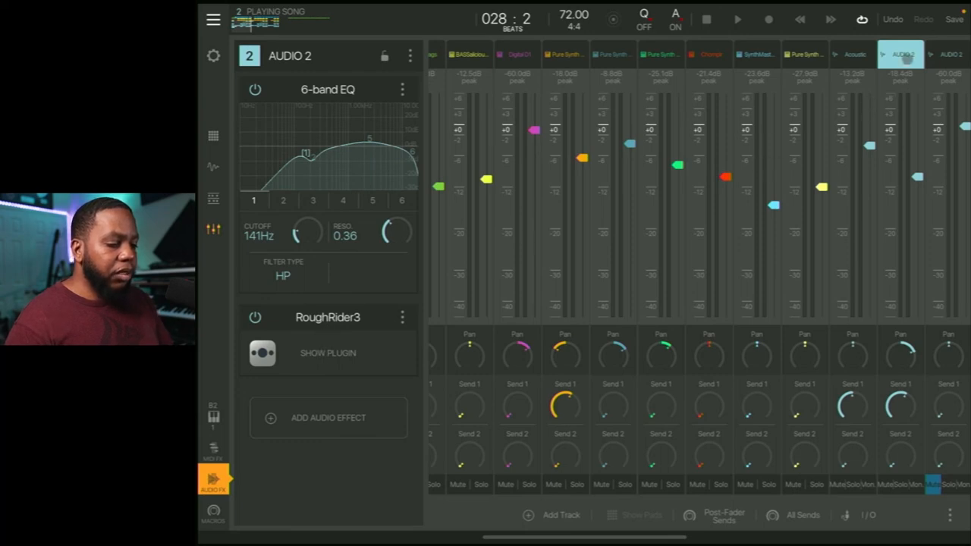
pyautogui.hscroll(3)
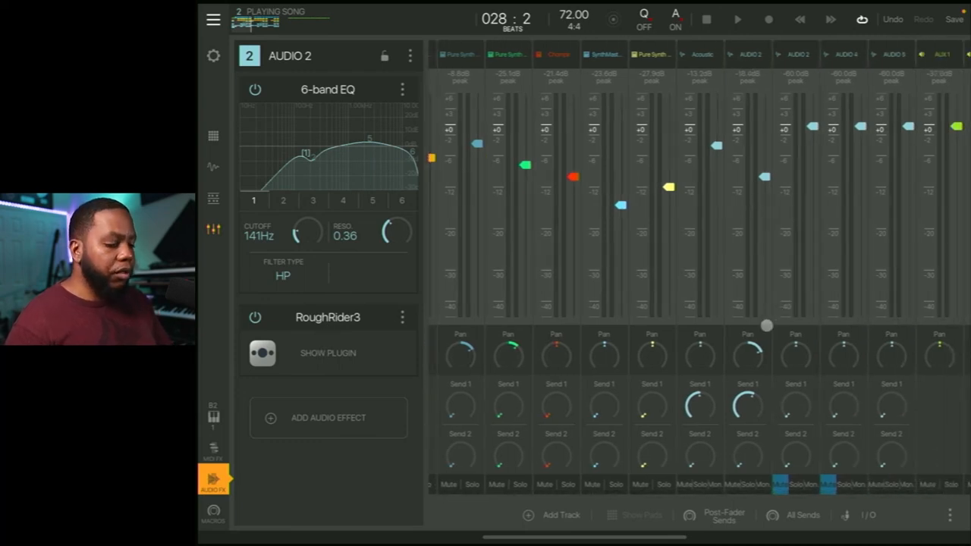